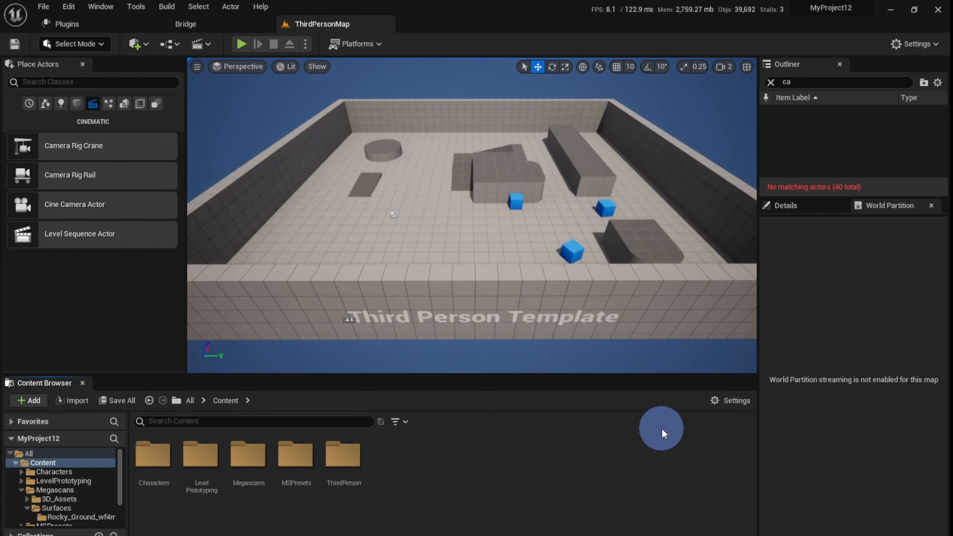
mouse_move(417, 321)
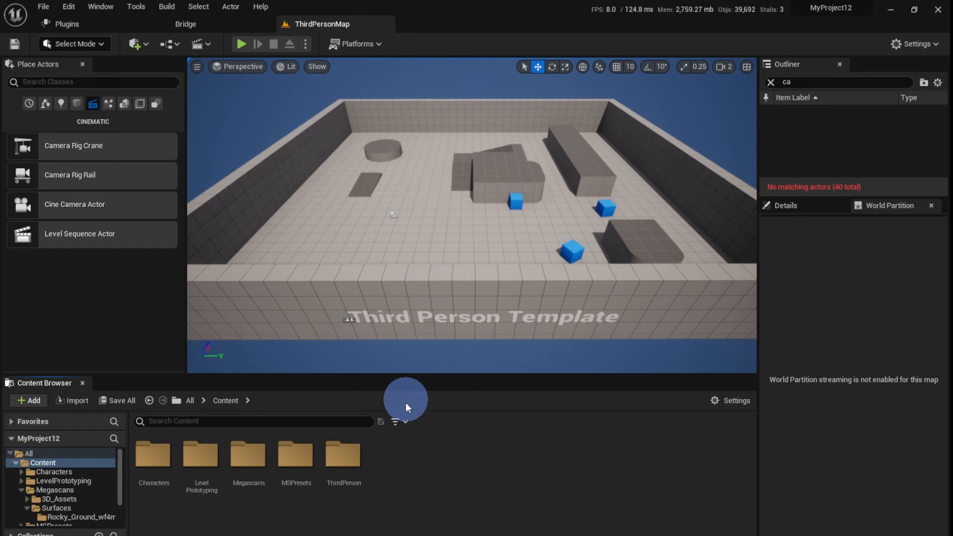
mouse_move(397, 422)
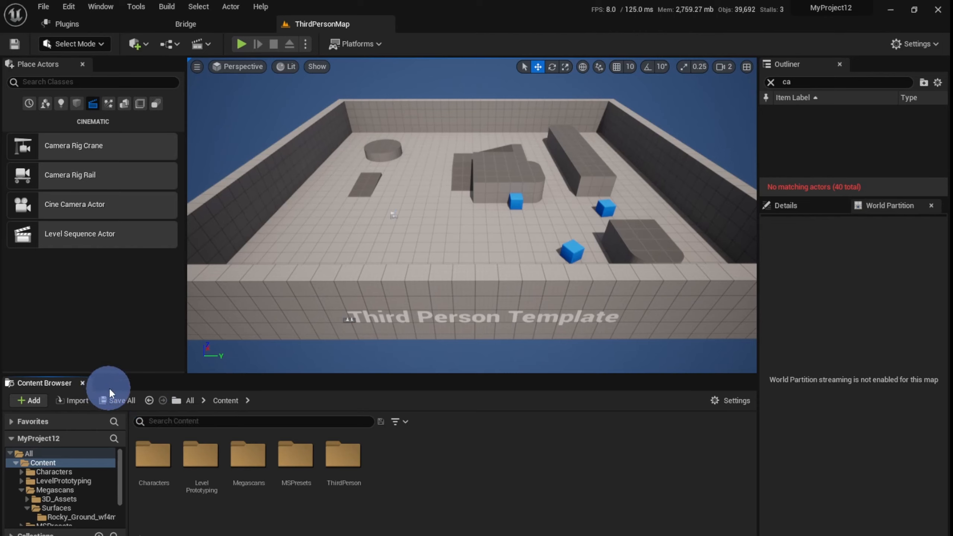
mouse_move(254, 462)
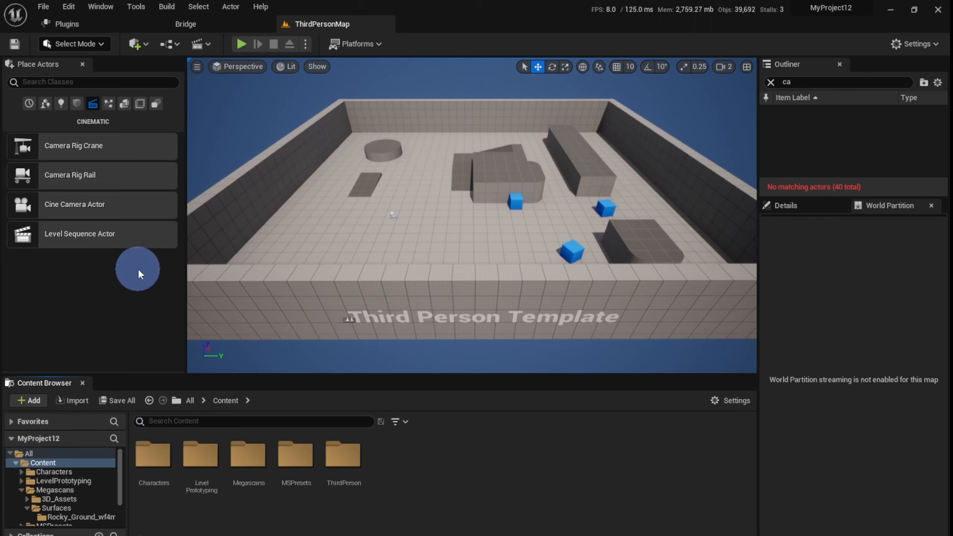
mouse_move(412, 223)
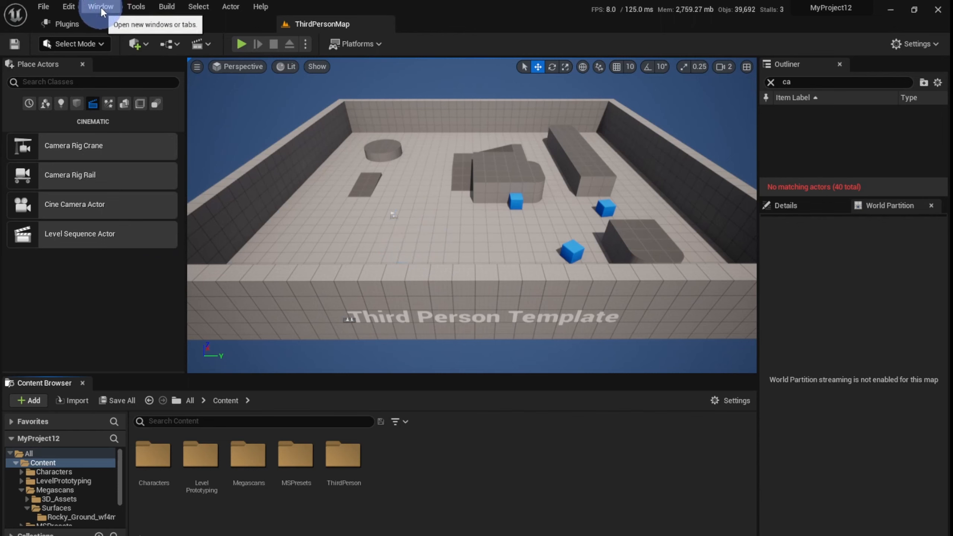
Create a new untitled level from the Basic template, replacing the Third Person map.
left_click(44, 7)
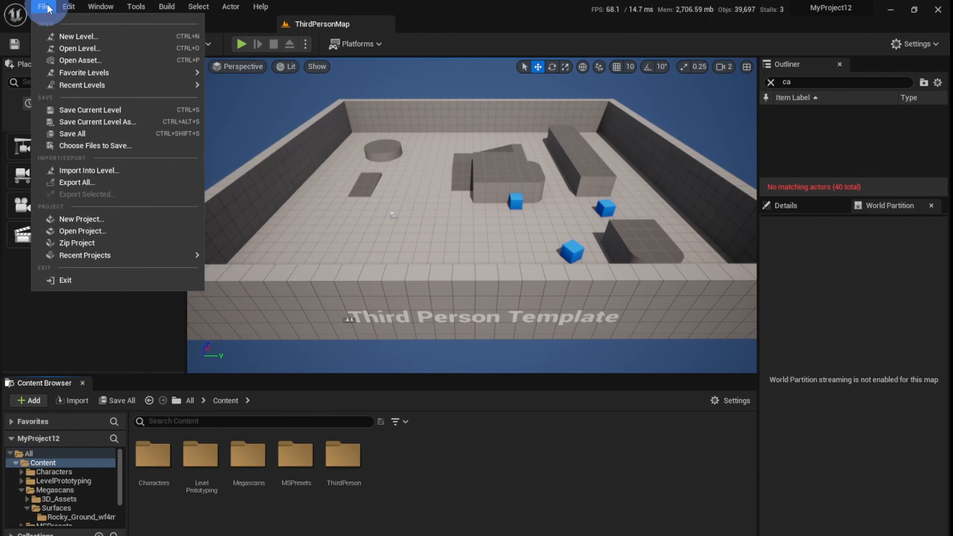
left_click(78, 35)
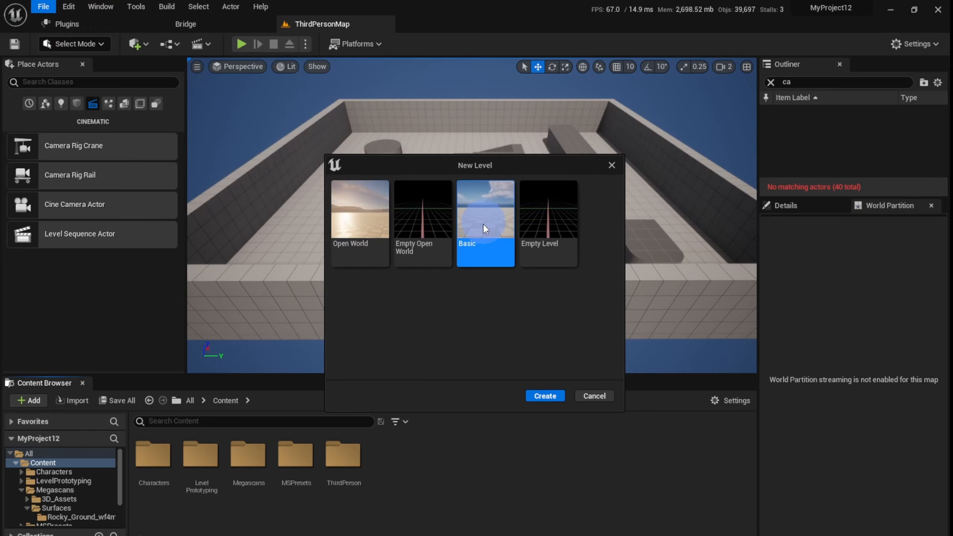
left_click(545, 396)
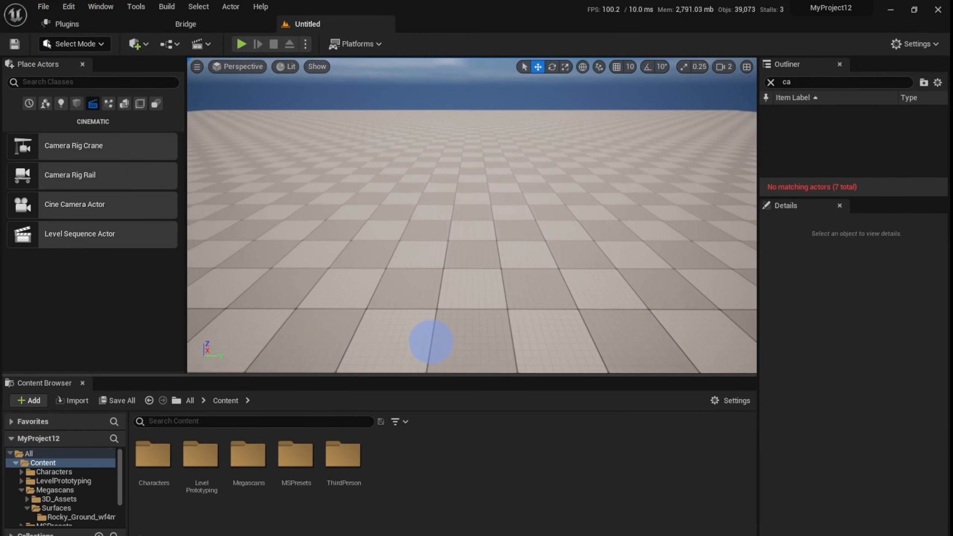
left_click(430, 342)
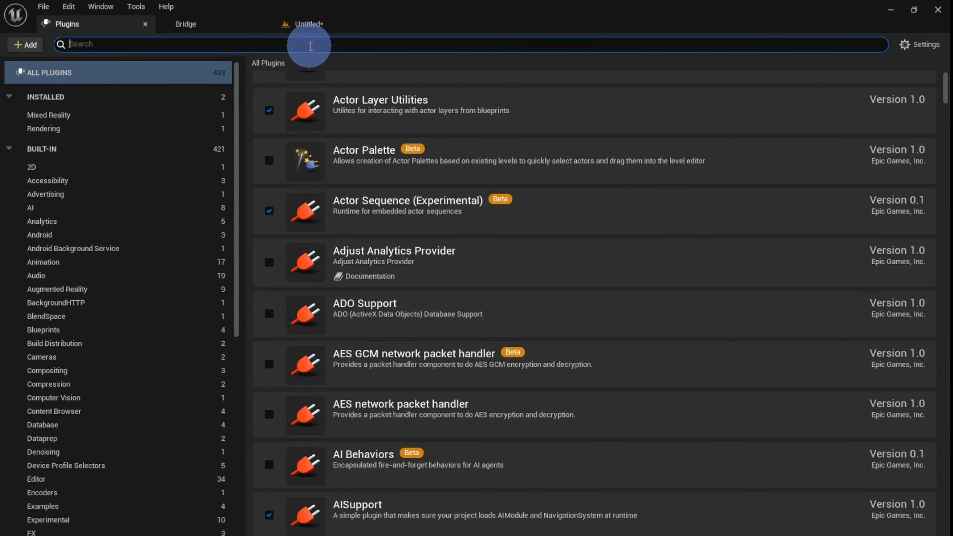
Enable the experimental Water plugin and the HDRIBackdrop plugin via the Plugins search.
type("wate")
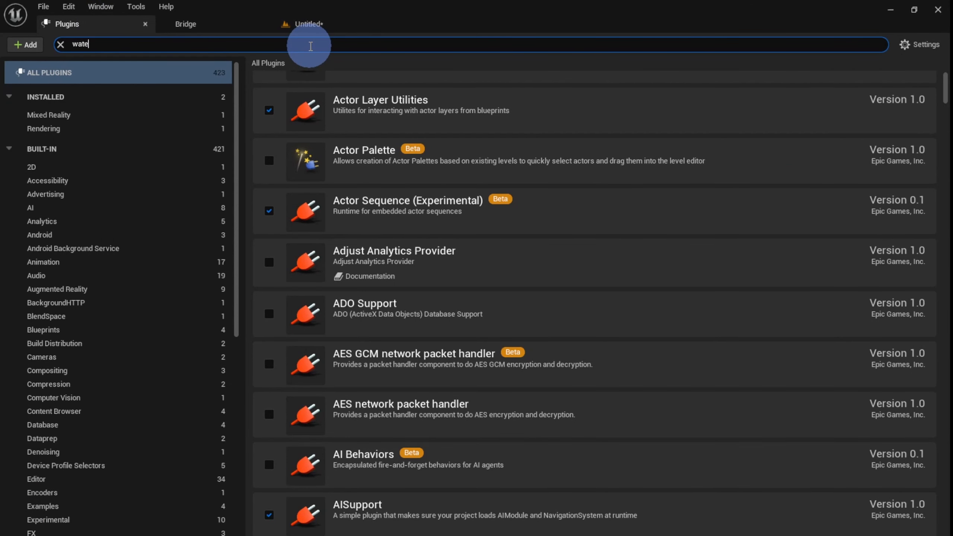
left_click(269, 96)
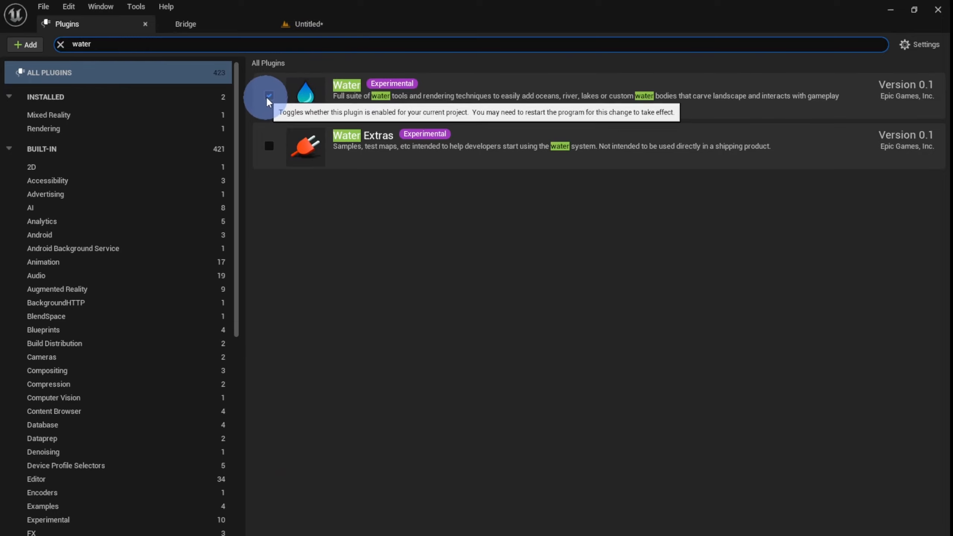
left_click(269, 96)
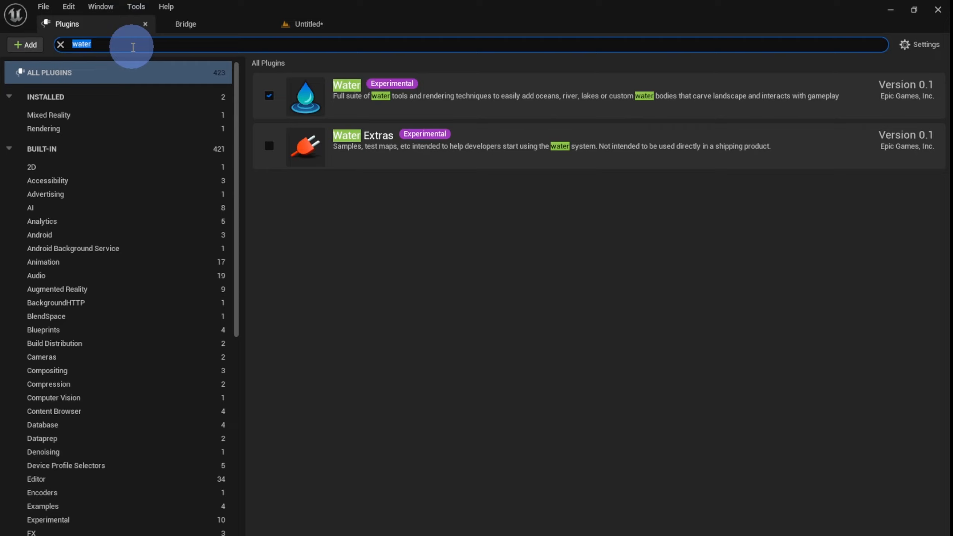
type("hdri")
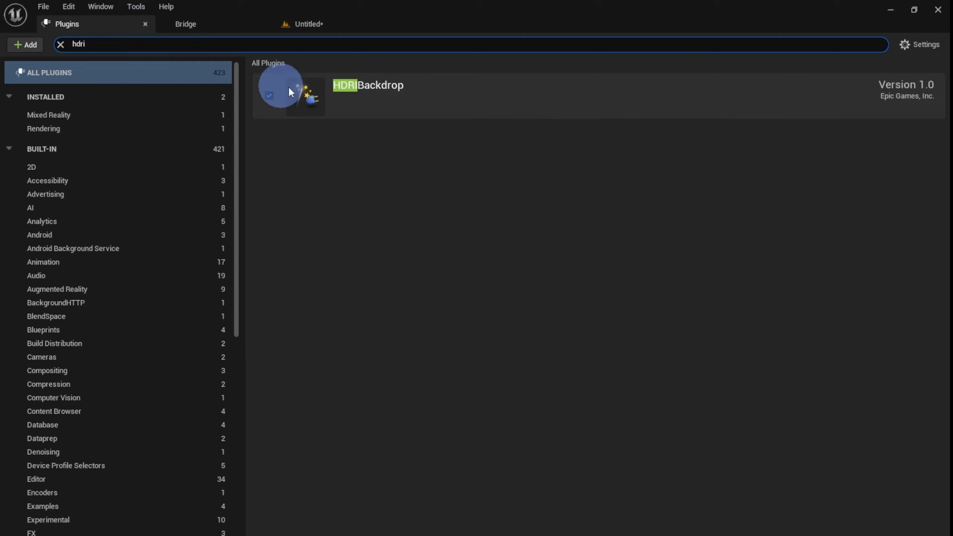
mouse_move(268, 93)
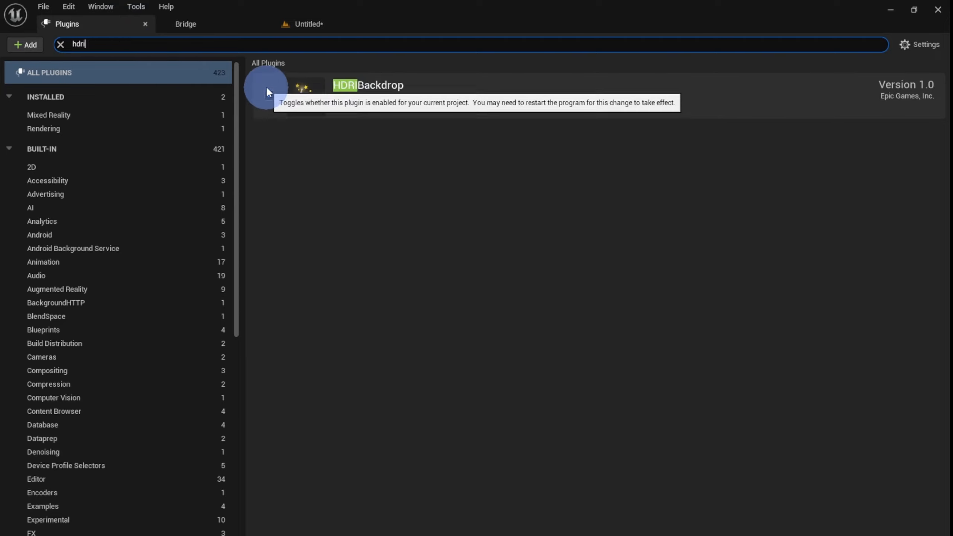
left_click(305, 24)
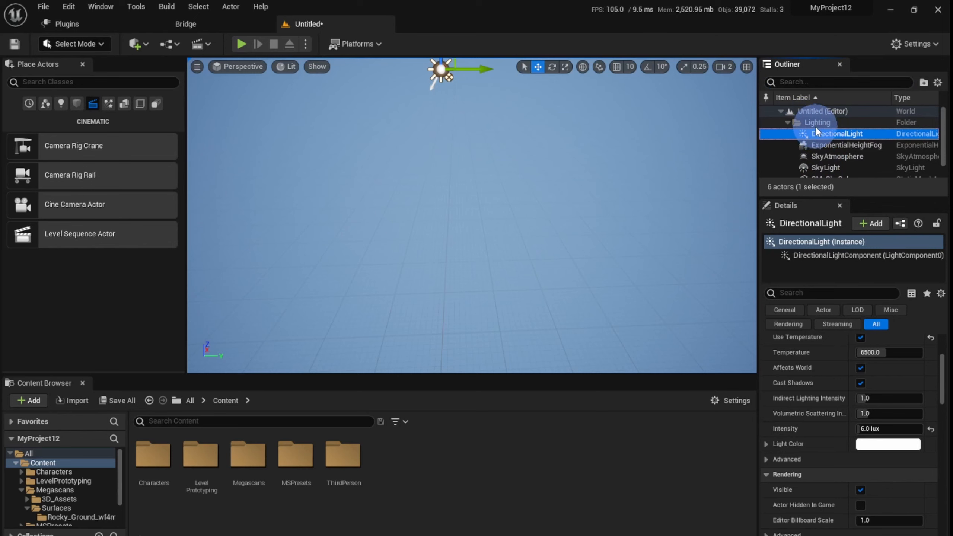
Place an HDRI Backdrop from the Lights category, giving the level a grassy-field sky.
scroll("down", 3)
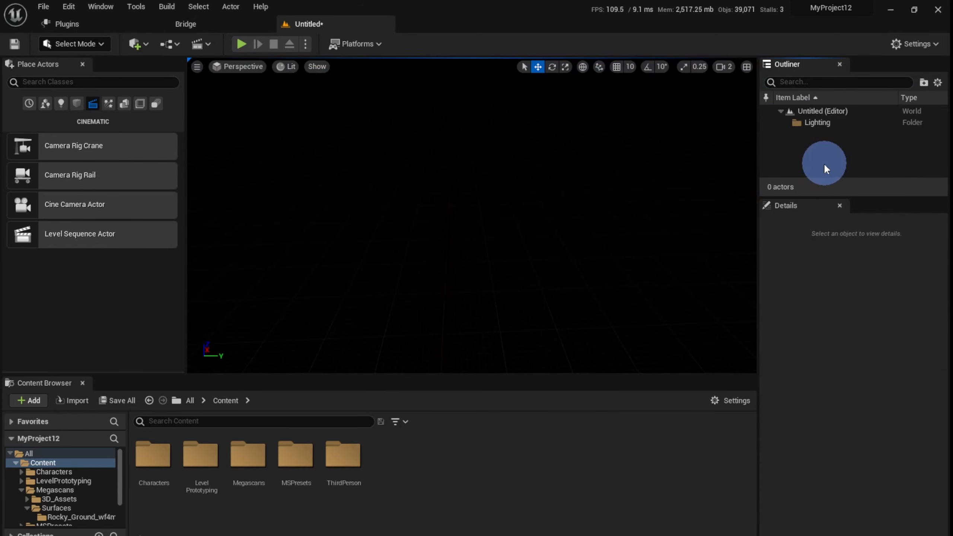
left_click(59, 104)
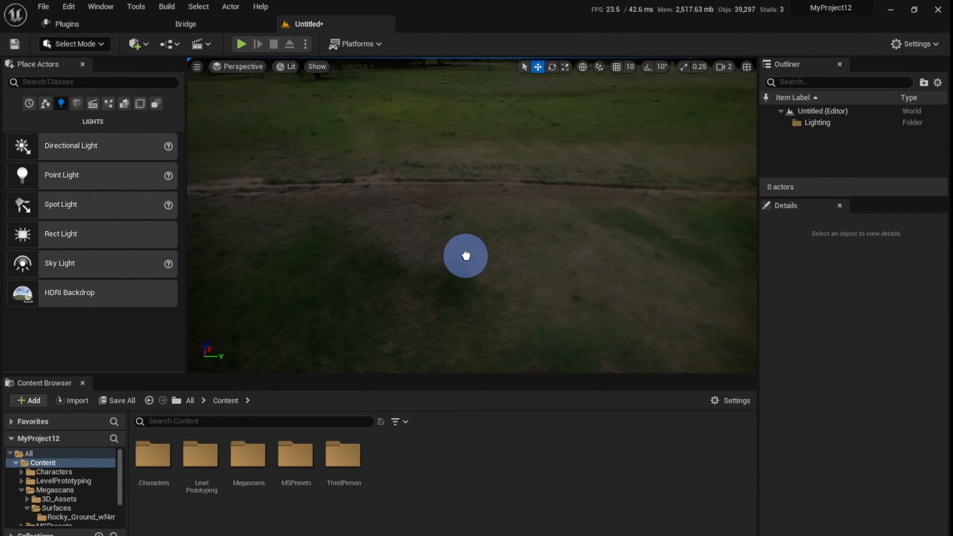
left_click(70, 292)
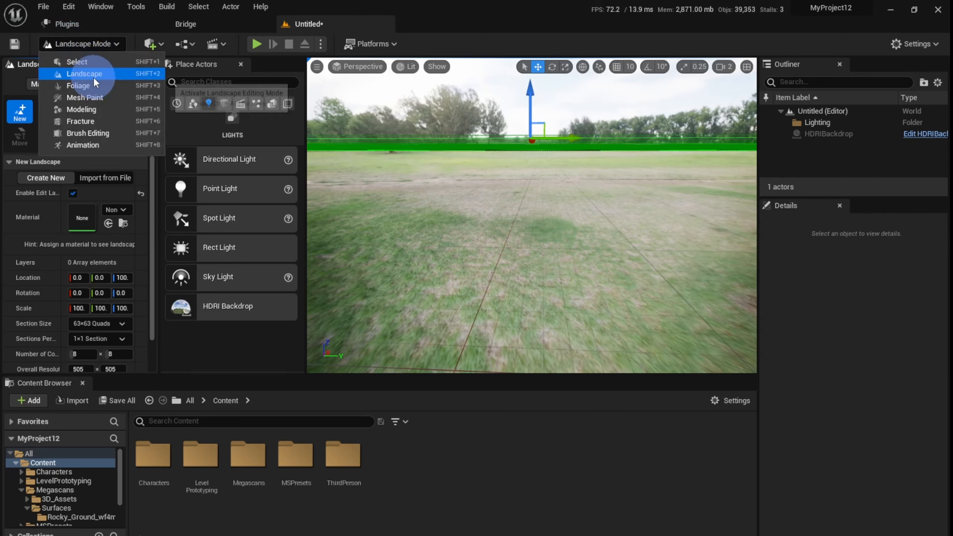
Create a new flat landscape in Landscape Mode and return to Select Mode over it.
left_click(84, 74)
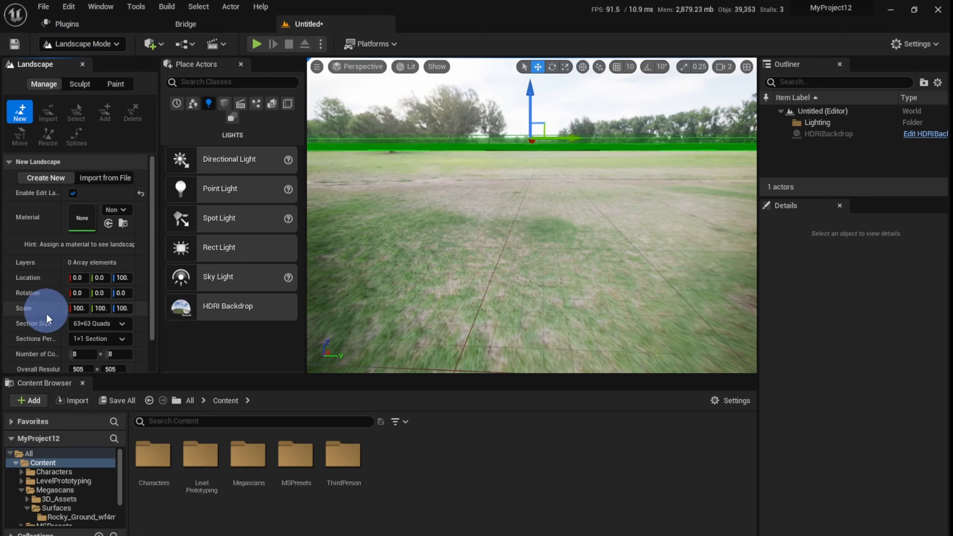
mouse_move(48, 198)
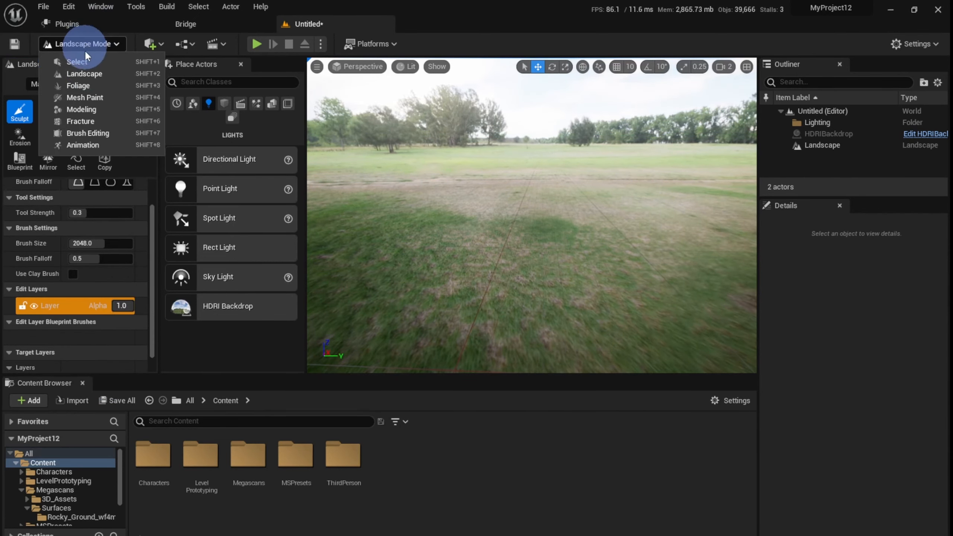
left_click(76, 62)
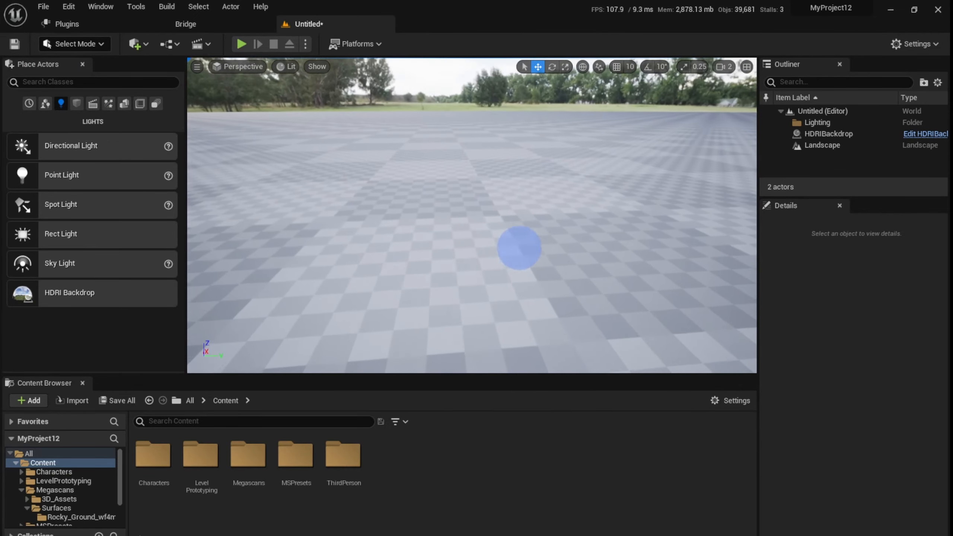
left_click_drag(520, 247, 468, 241)
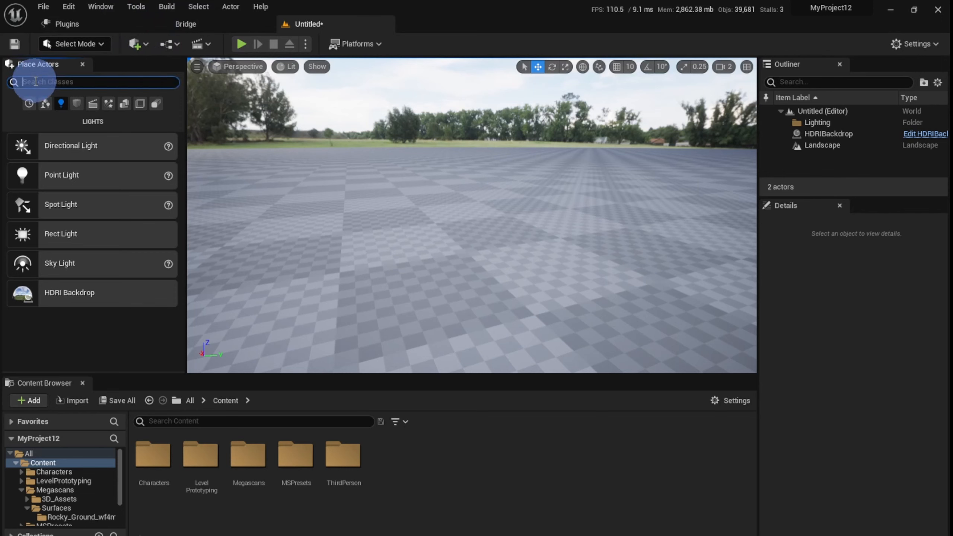
Add a Water Body Ocean actor from Place Actors onto the landscape.
type("water")
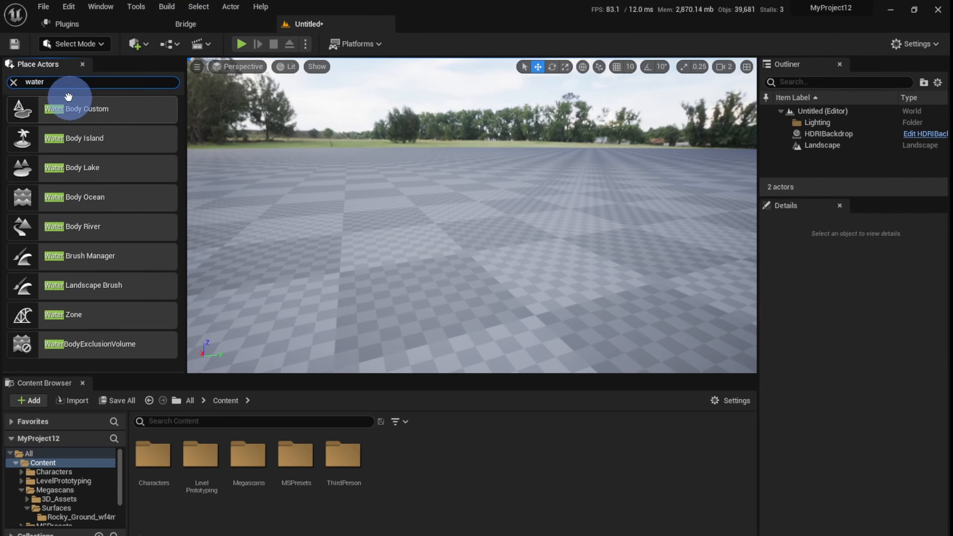
mouse_move(82, 186)
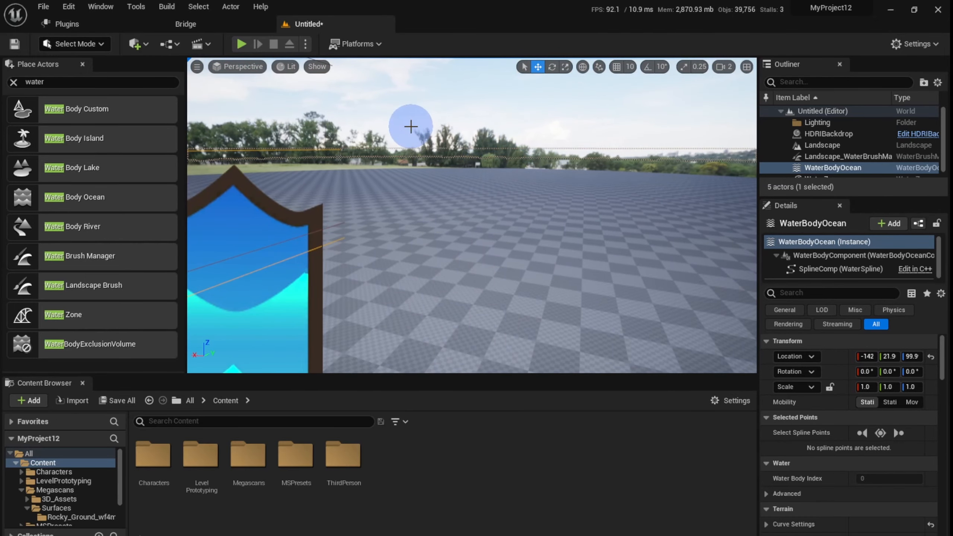
left_click(829, 134)
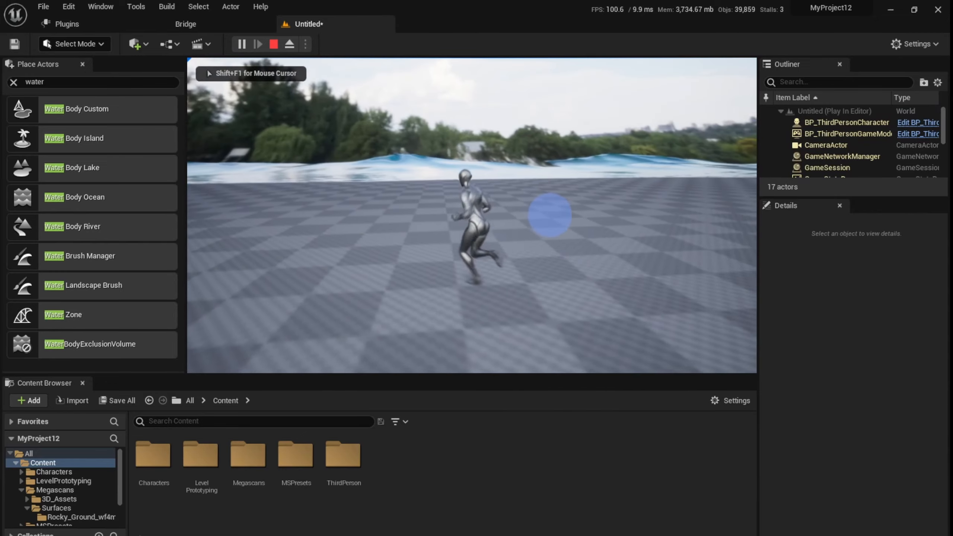
Select the HDRIBackdrop and set its Size to 700 in the Details panel.
left_click(273, 44)
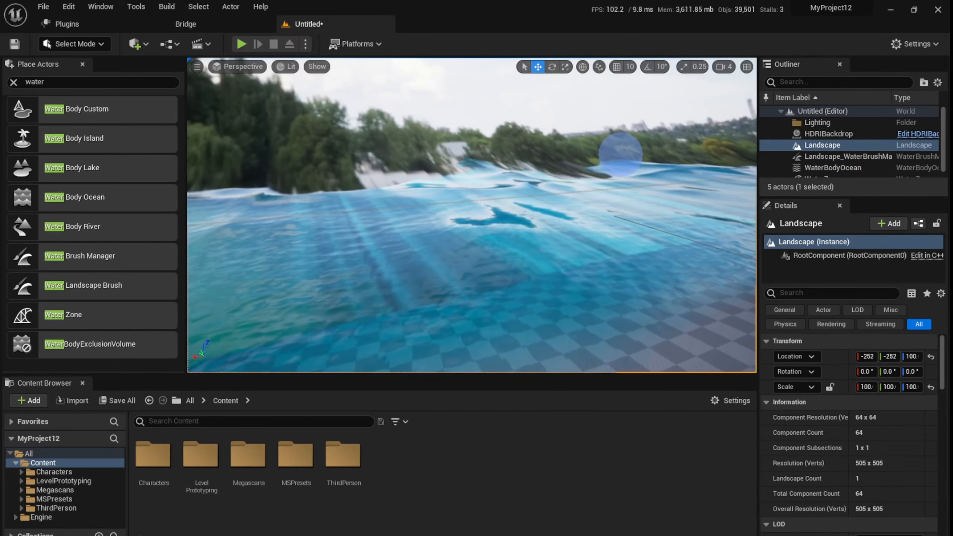
left_click(829, 133)
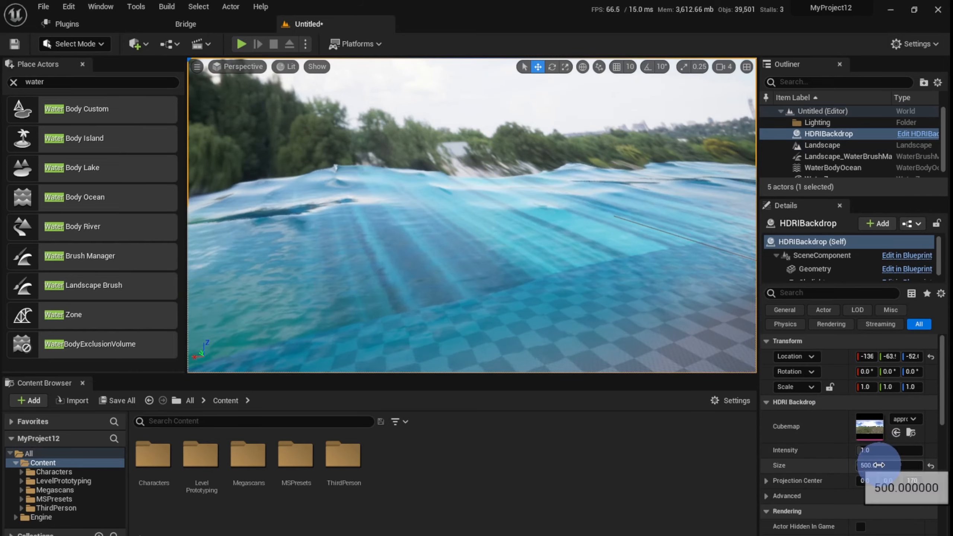
left_click(886, 466)
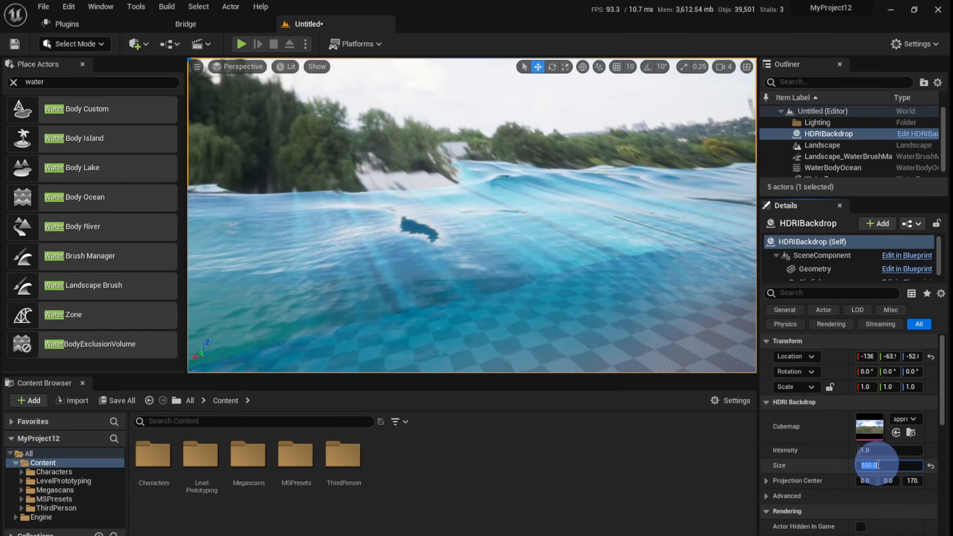
type("700.0")
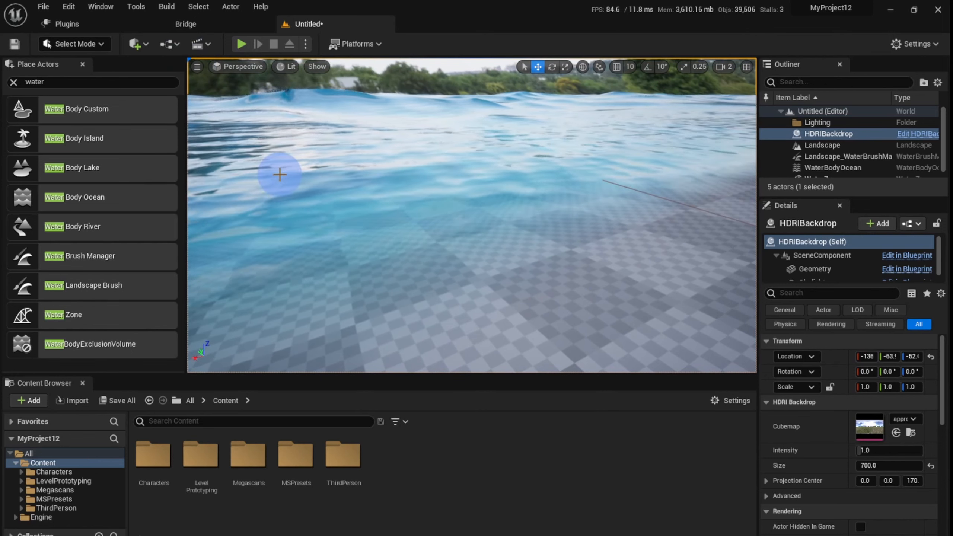
left_click(185, 24)
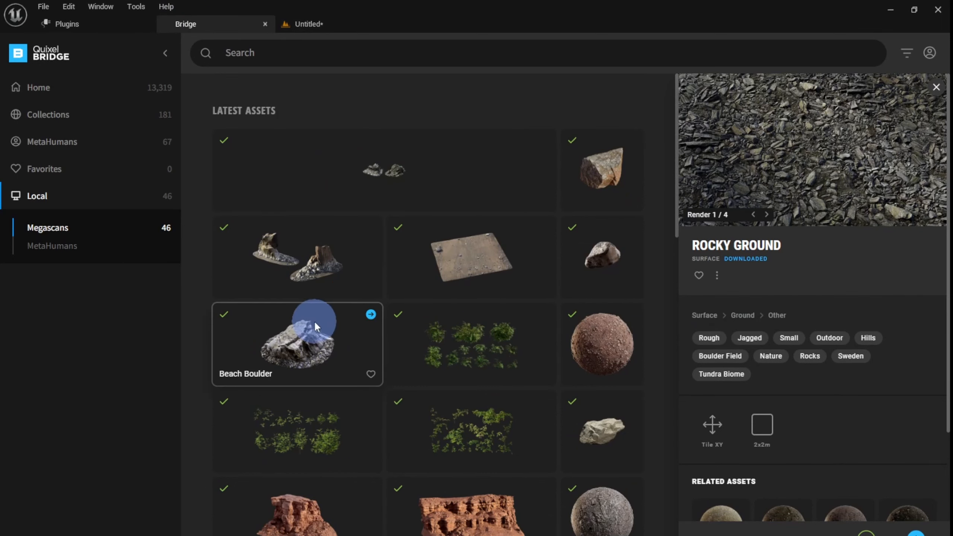
scroll("down", 3)
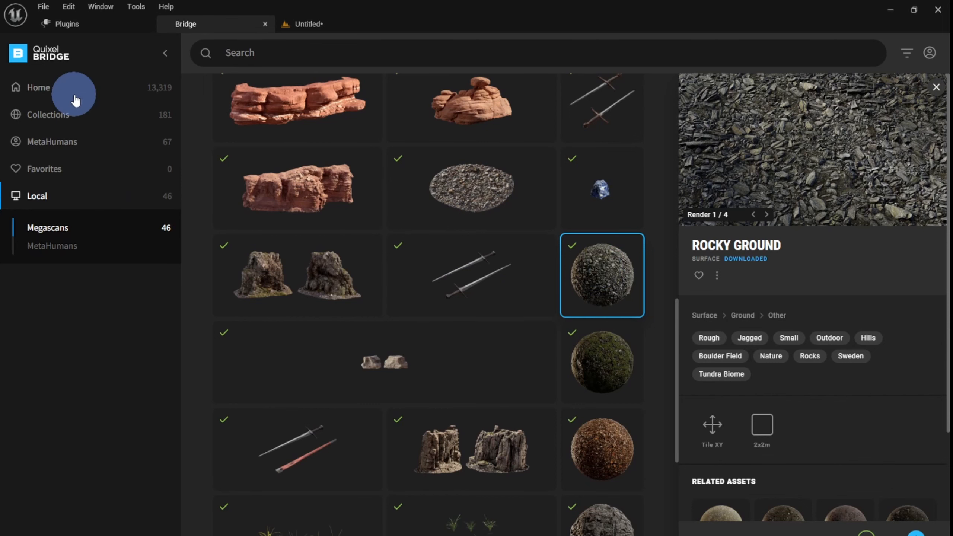
left_click(48, 115)
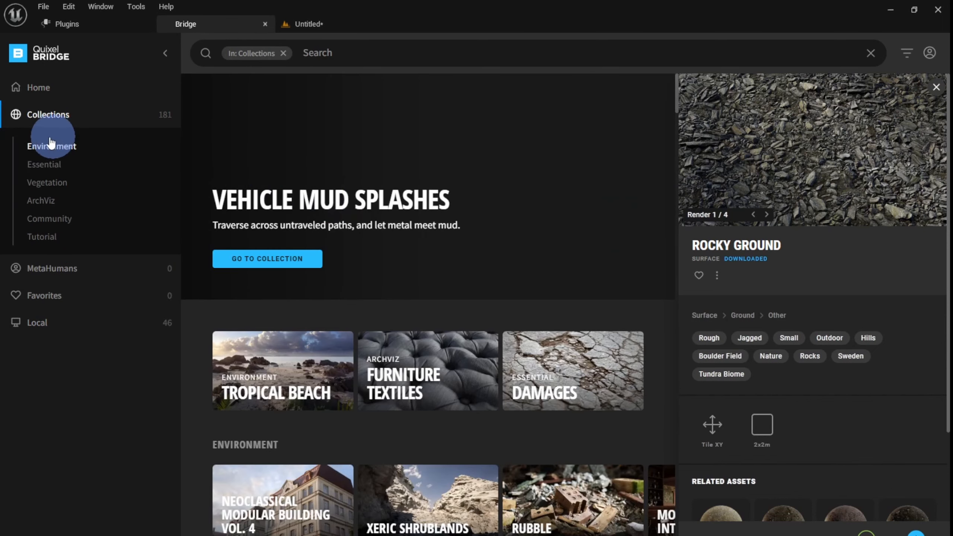
left_click(52, 146)
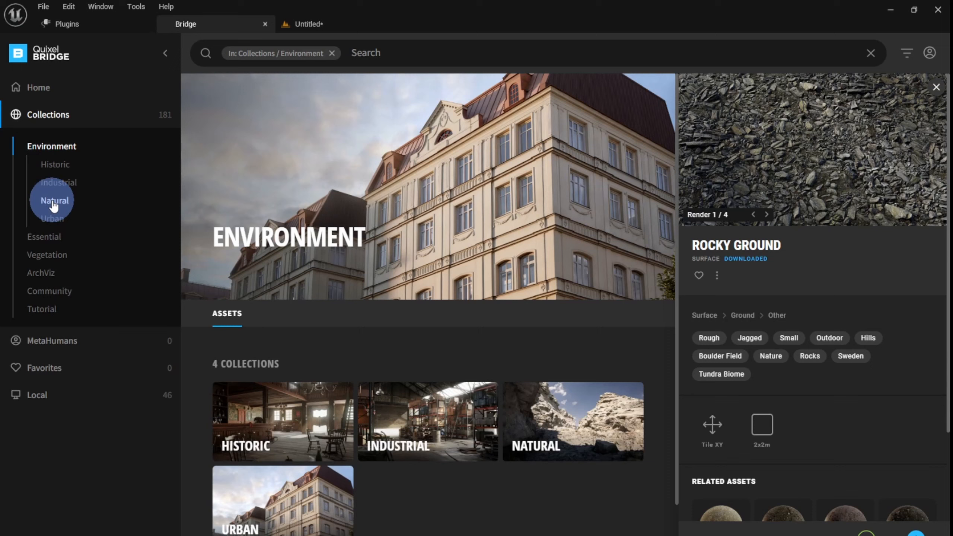
left_click(54, 201)
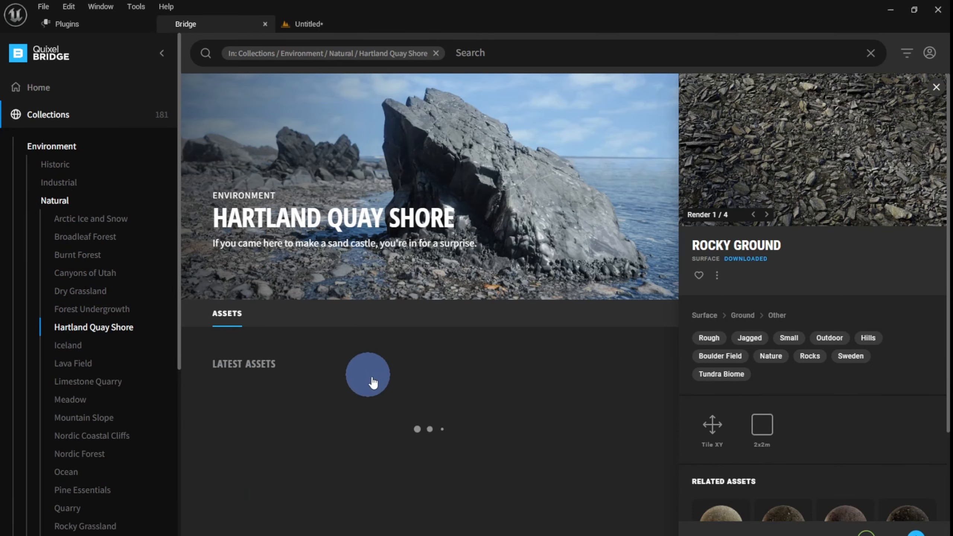
scroll("down", 3)
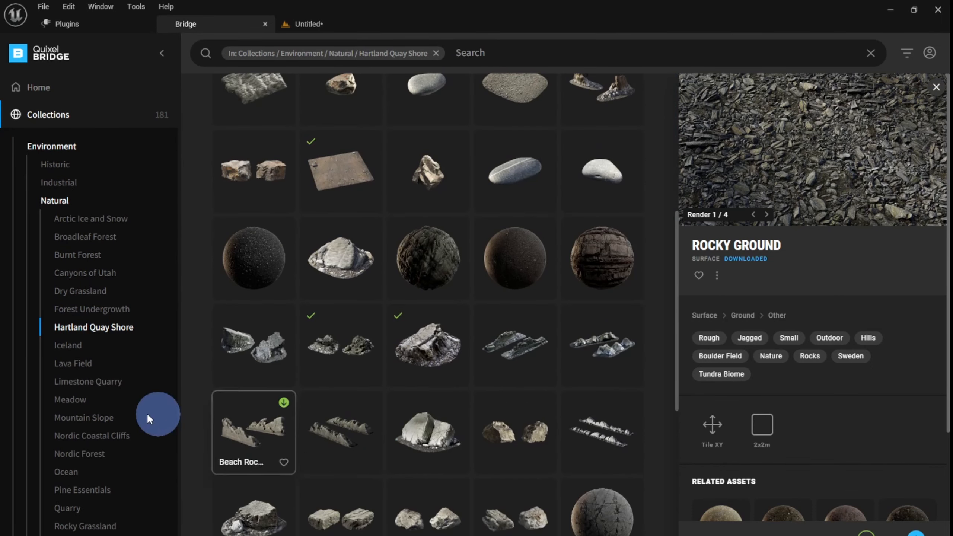
left_click(36, 196)
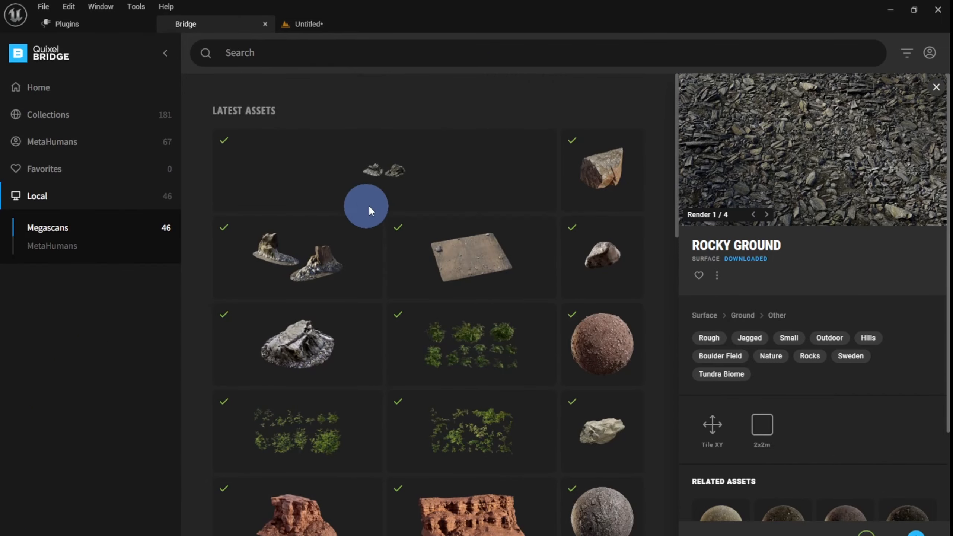
mouse_move(551, 201)
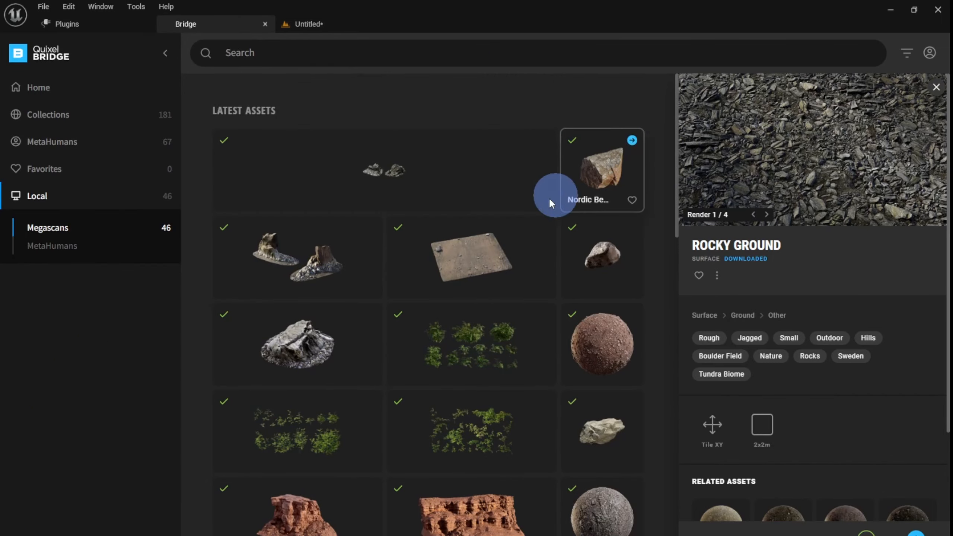
scroll("down", 3)
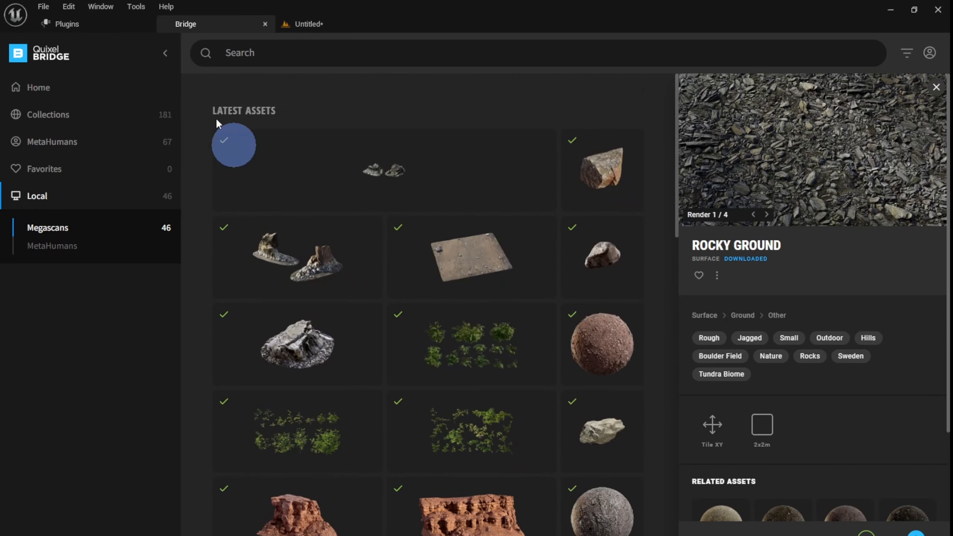
left_click(309, 23)
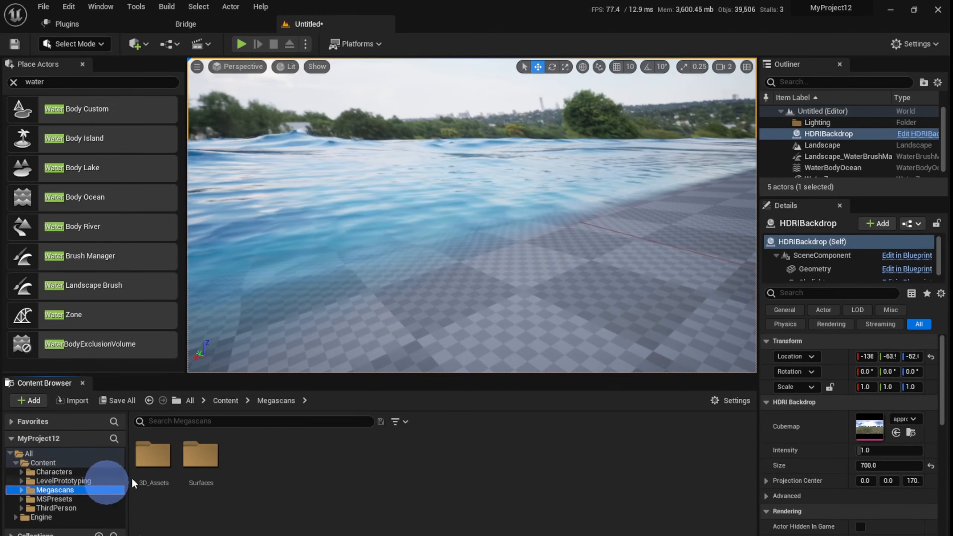
mouse_move(151, 461)
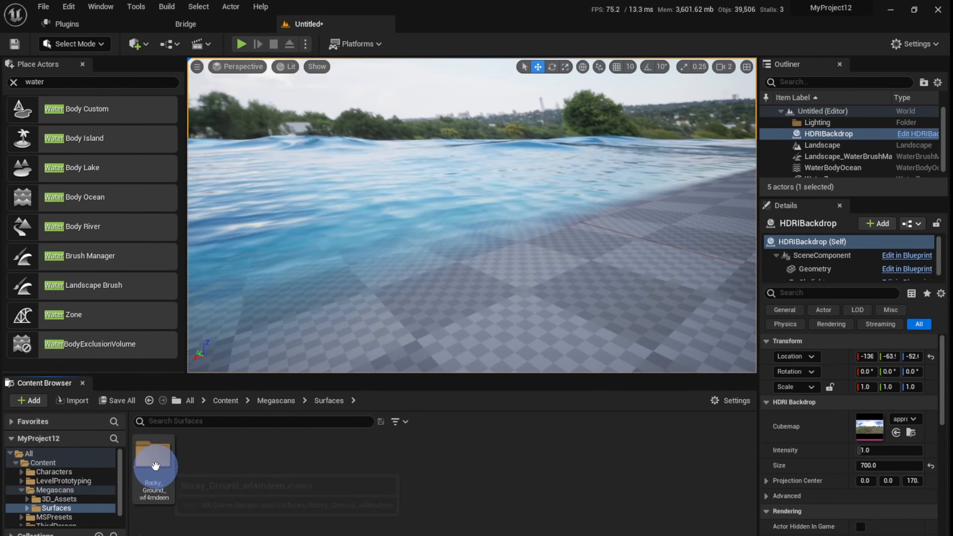
Assign MI_Rocky_Ground as the Landscape Material and lower its Tiling X and Y to 0.1.
double_click(154, 465)
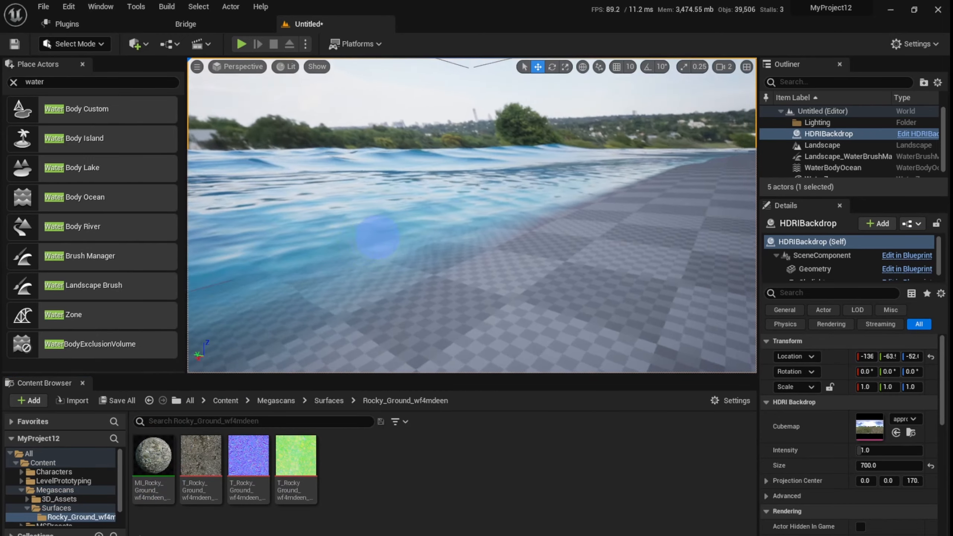
left_click(822, 145)
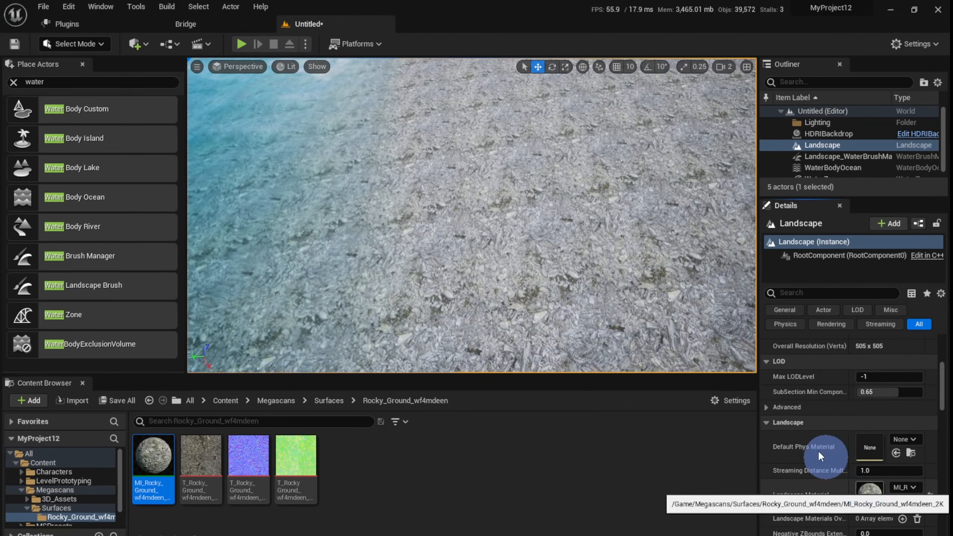
double_click(153, 461)
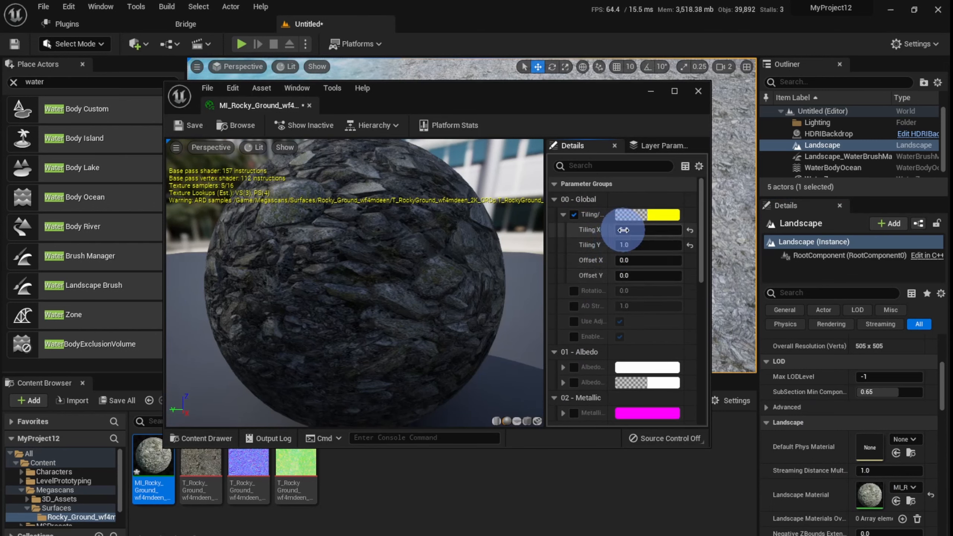
type("0.1")
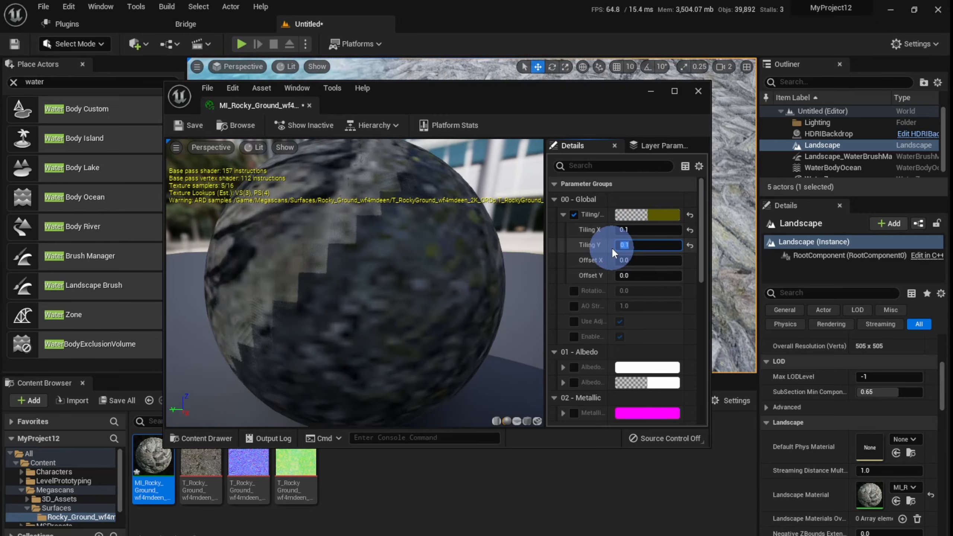
left_click(698, 91)
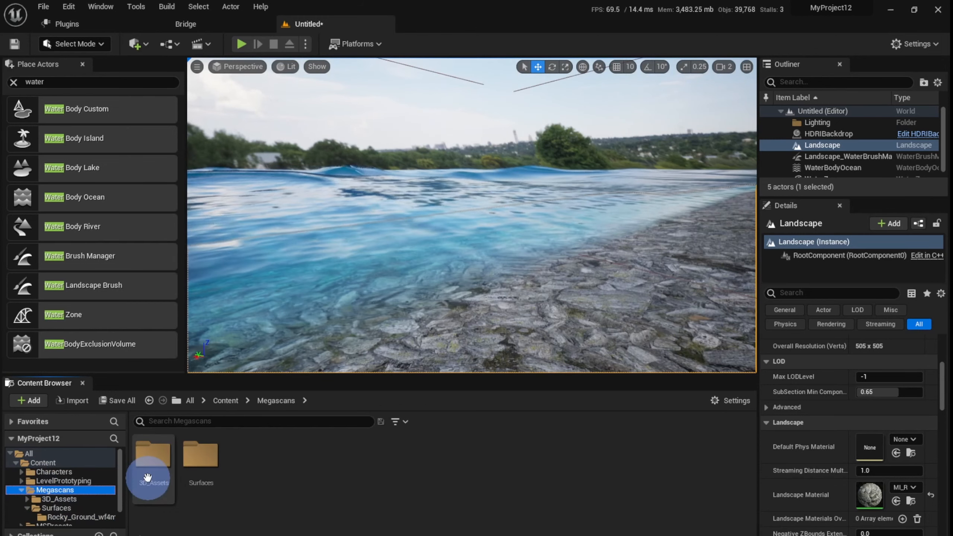
Filter 3D_Assets to static meshes and place S_Beach_Sand_With_Pebbles on the shore, ready to move.
double_click(152, 456)
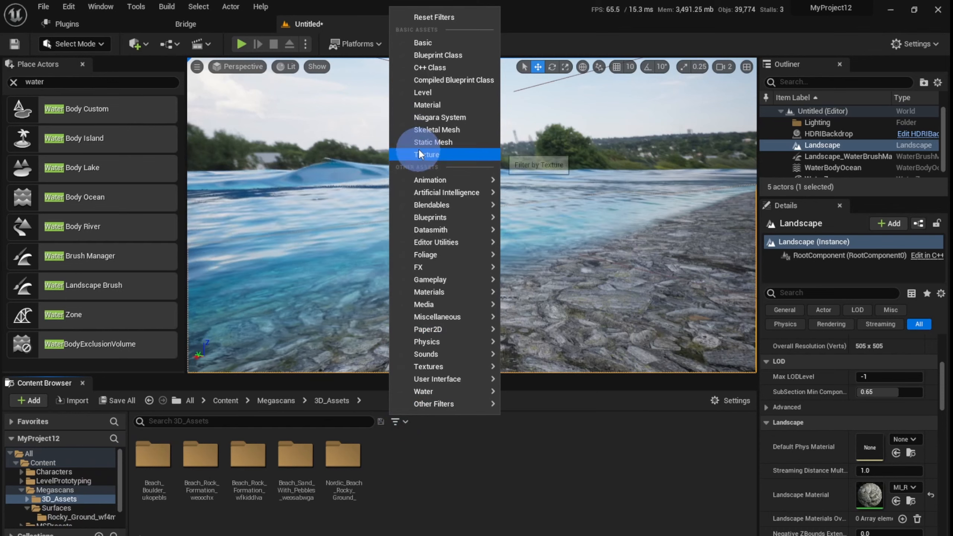
left_click(433, 142)
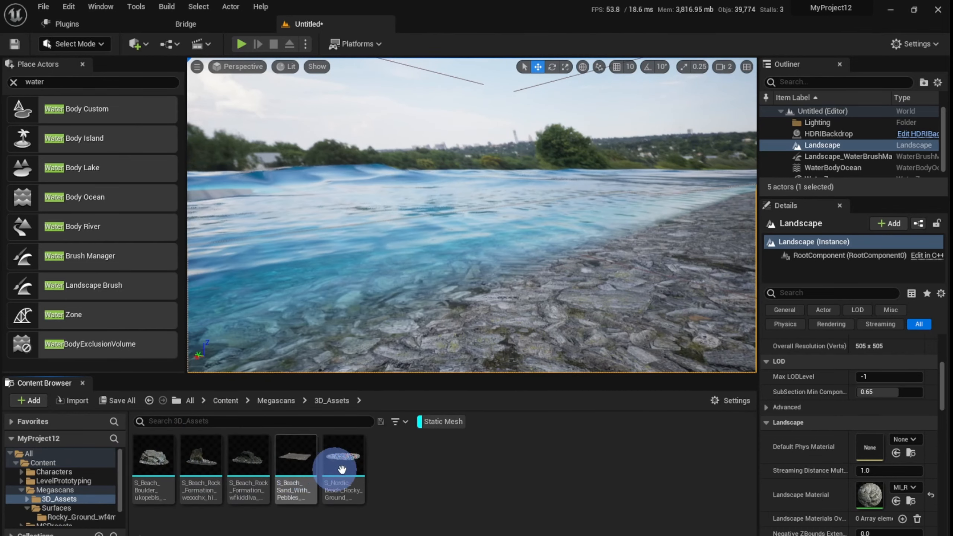
mouse_move(290, 462)
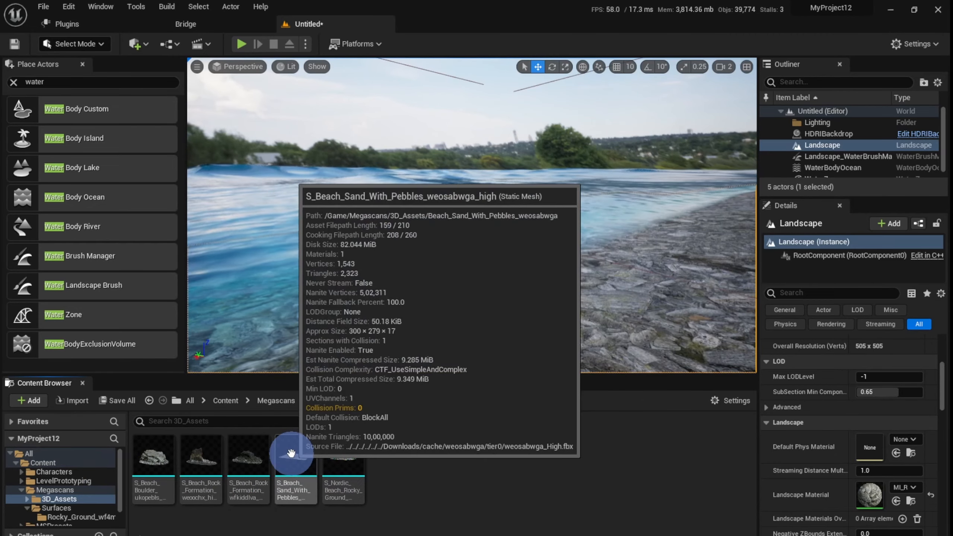
left_click_drag(295, 453, 522, 295)
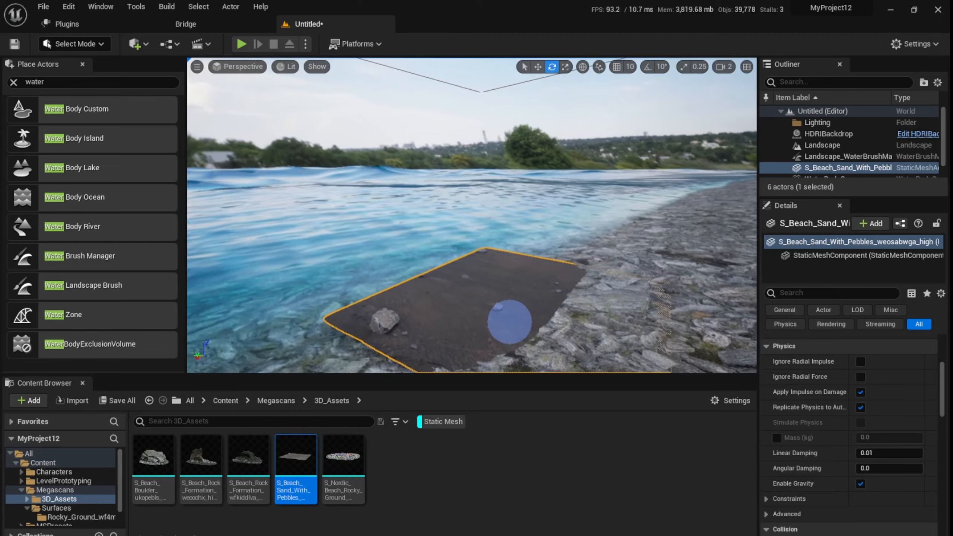
left_click(538, 67)
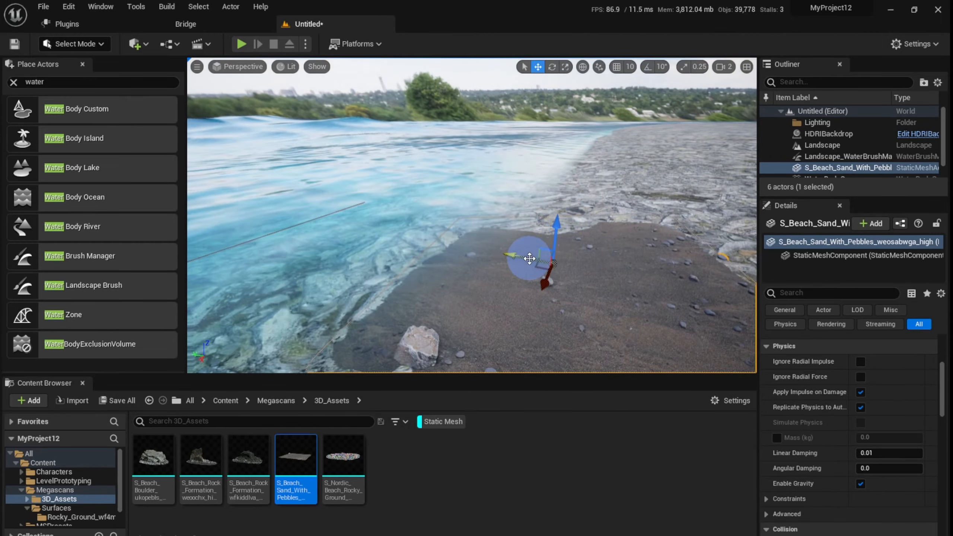
left_click(553, 67)
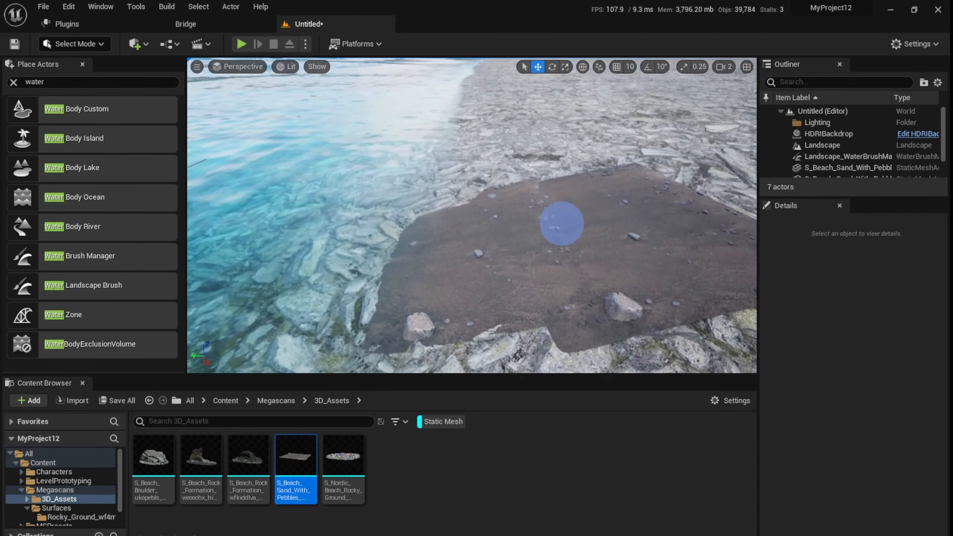
Move the second sand-with-pebbles patch alongside the first to extend the beach.
left_click(832, 161)
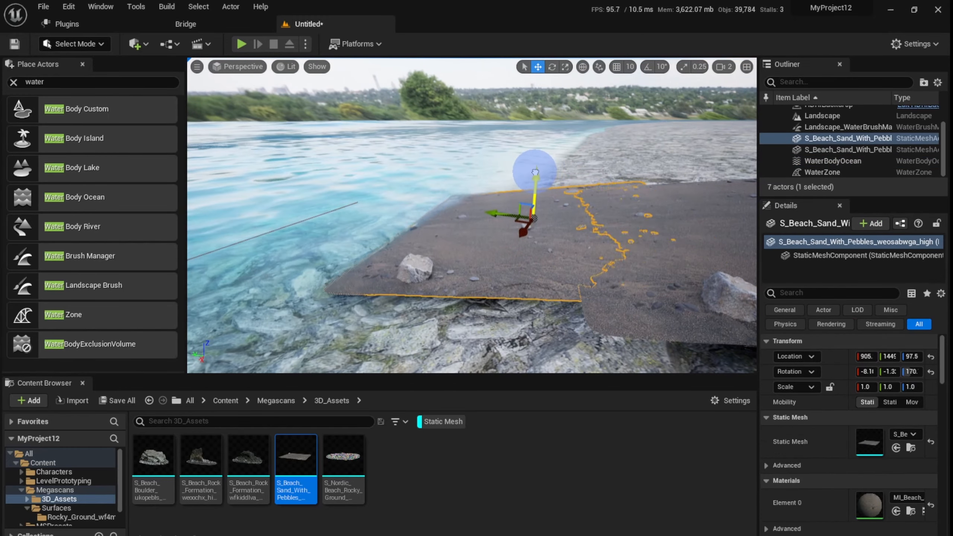
left_click_drag(534, 176, 535, 216)
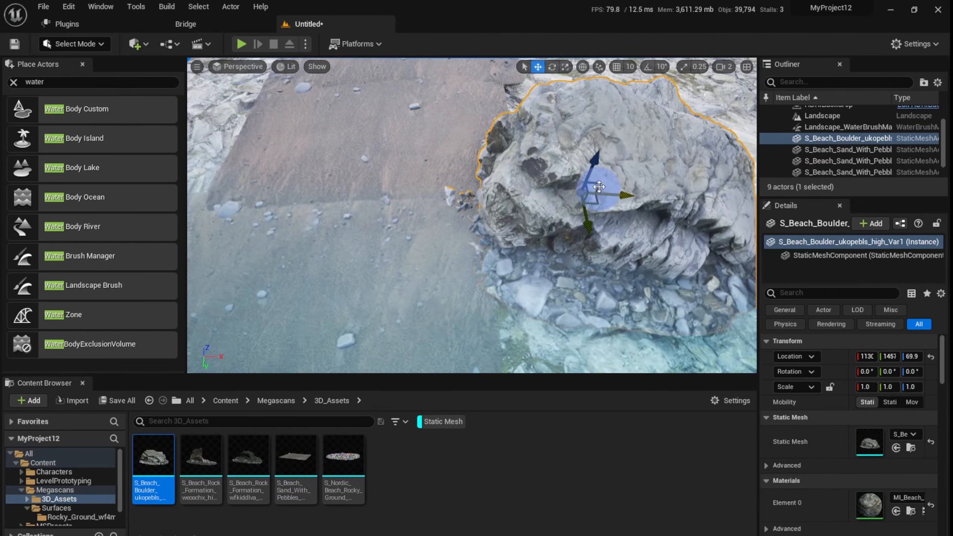
Position the Megascans boulder on the rocky shore with the move gizmo.
left_click_drag(597, 187, 558, 212)
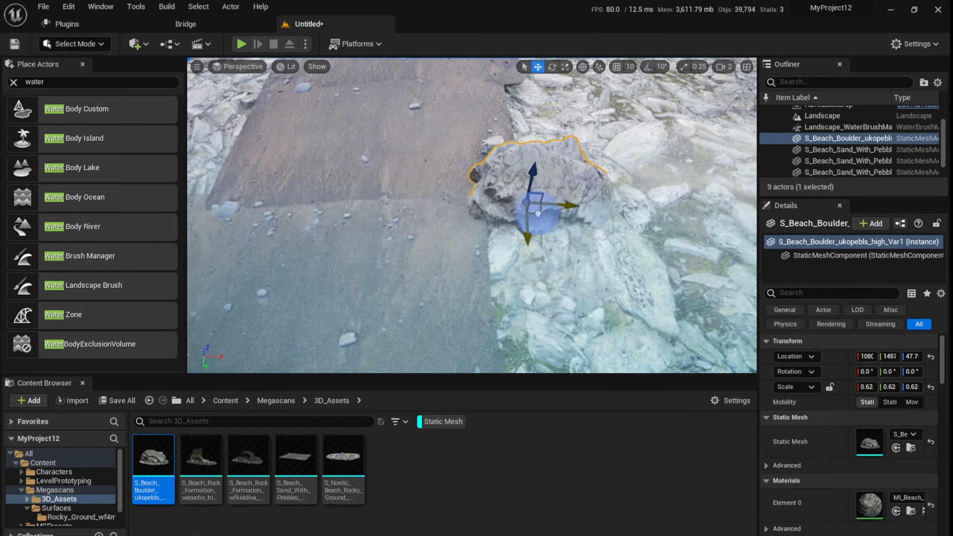
left_click(552, 67)
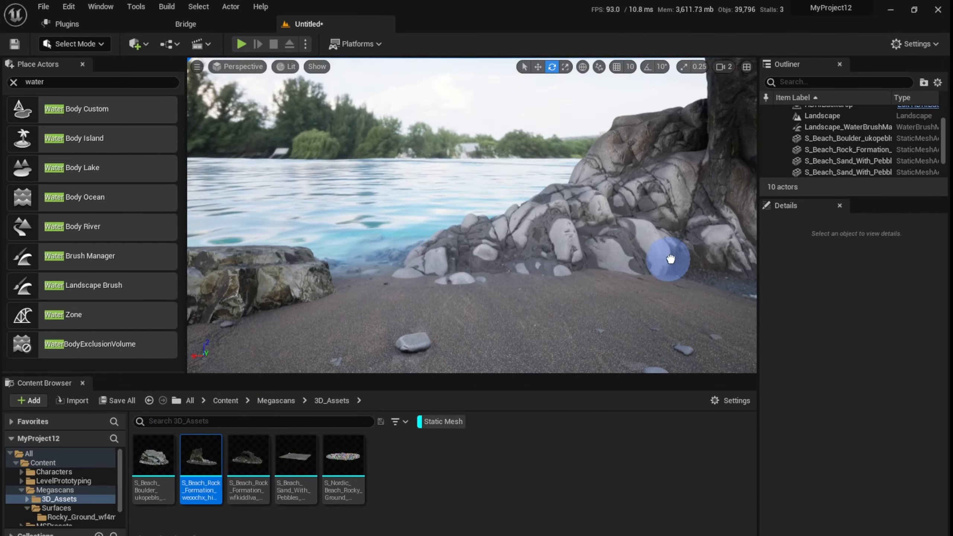
left_click(667, 260)
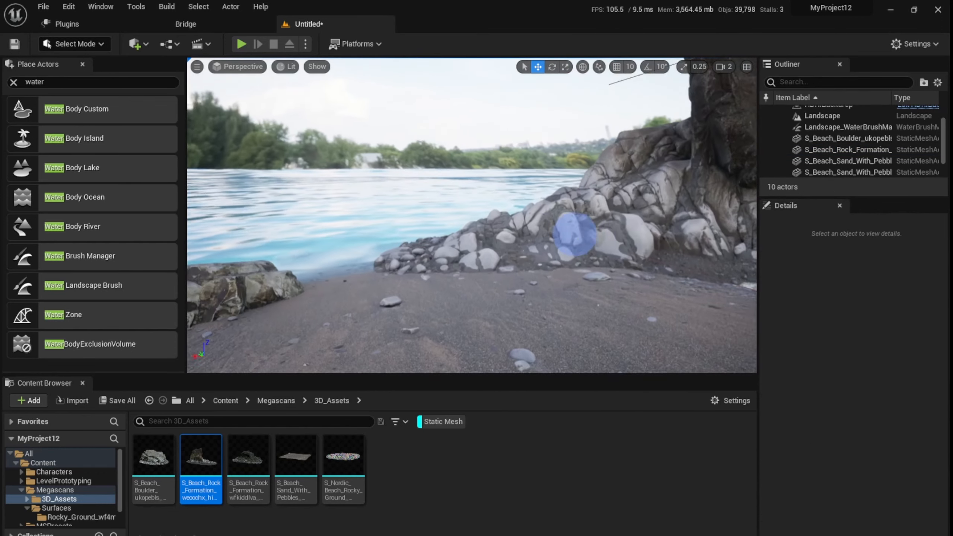
left_click(573, 235)
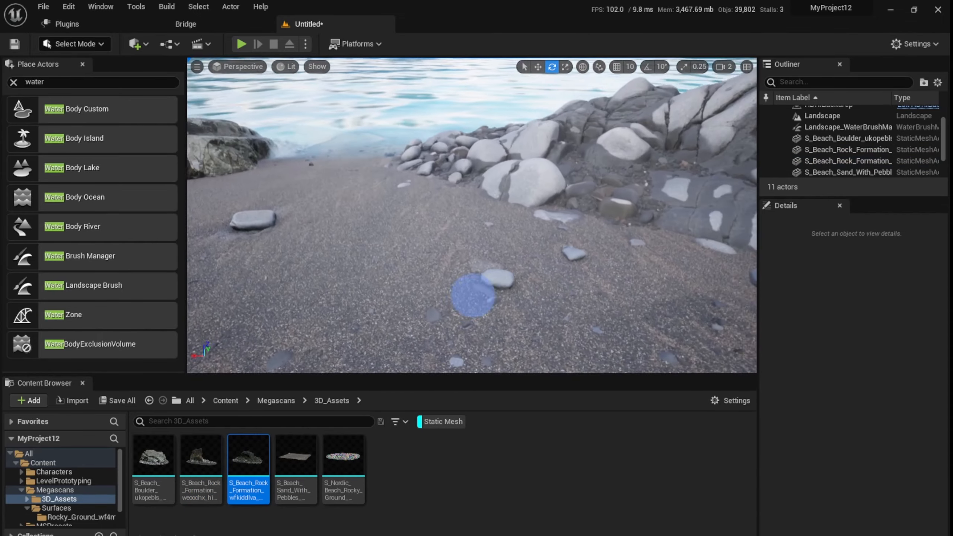
left_click(577, 216)
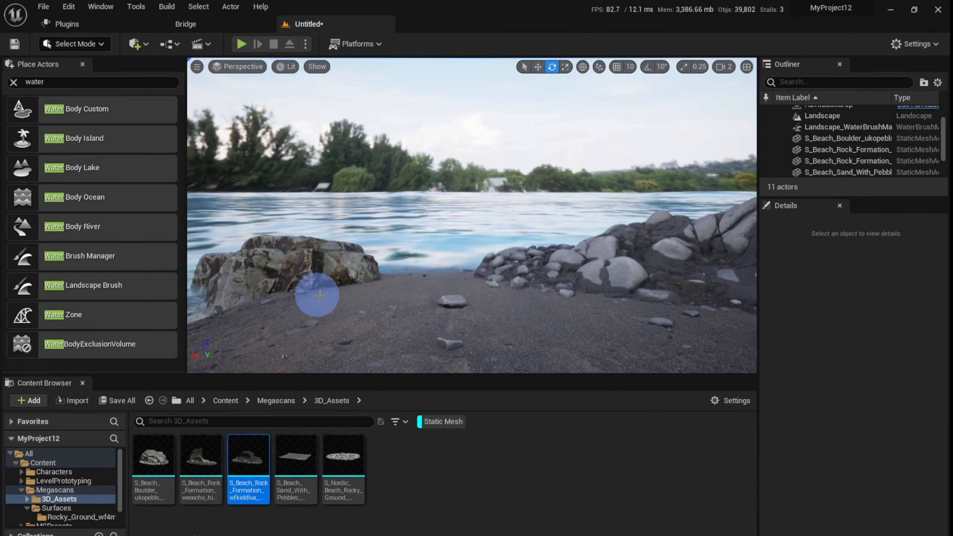
mouse_move(171, 461)
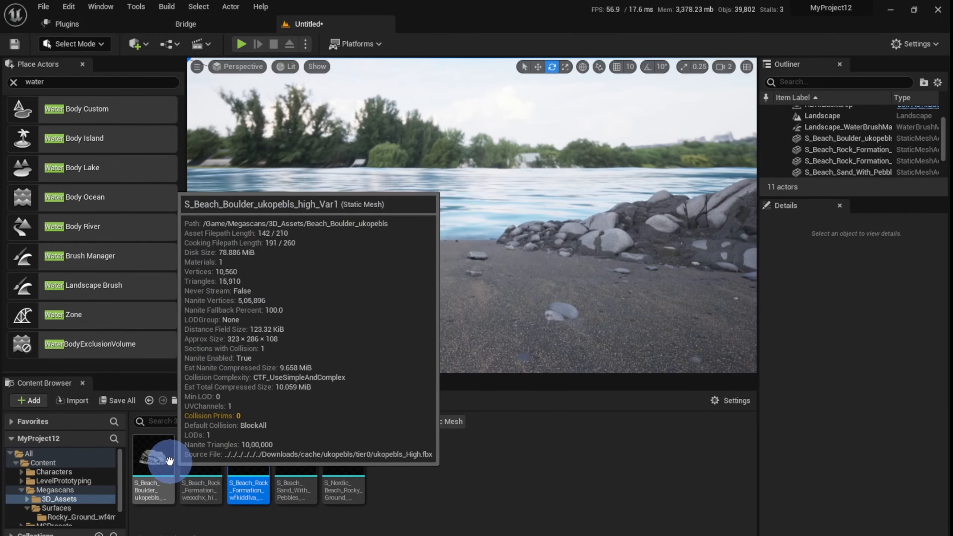
Place another boulder on the left shore and a Nordic rocky ground patch on the beach.
left_click_drag(153, 456, 389, 227)
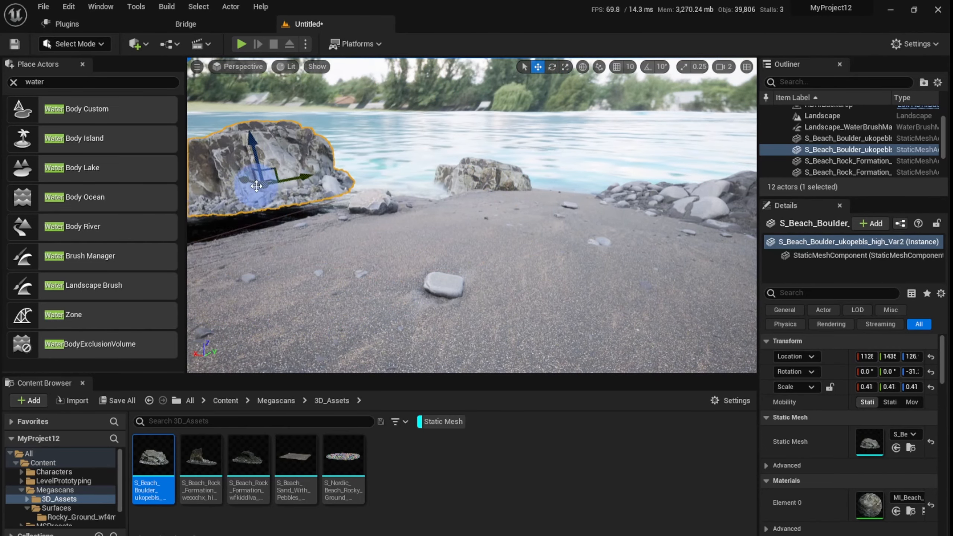
left_click_drag(256, 186, 299, 205)
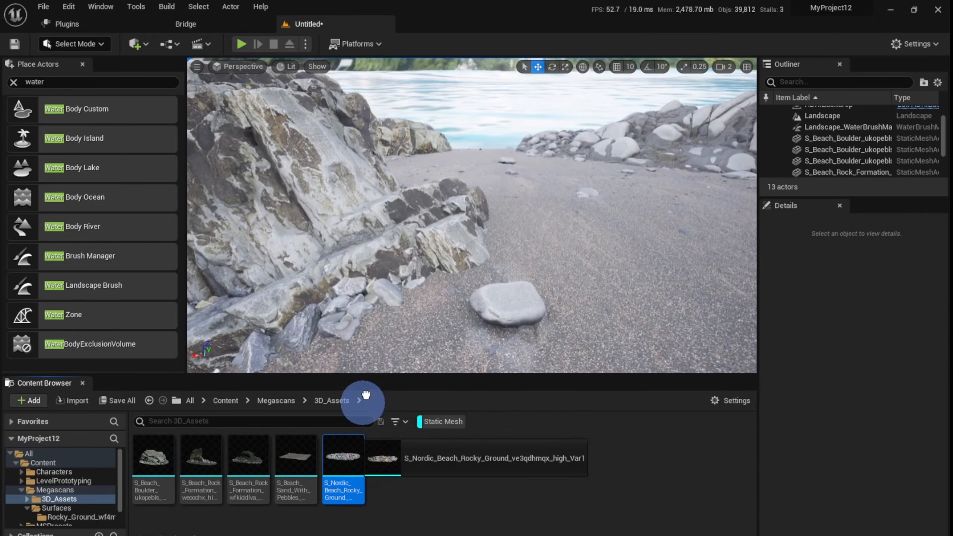
left_click_drag(344, 456, 437, 244)
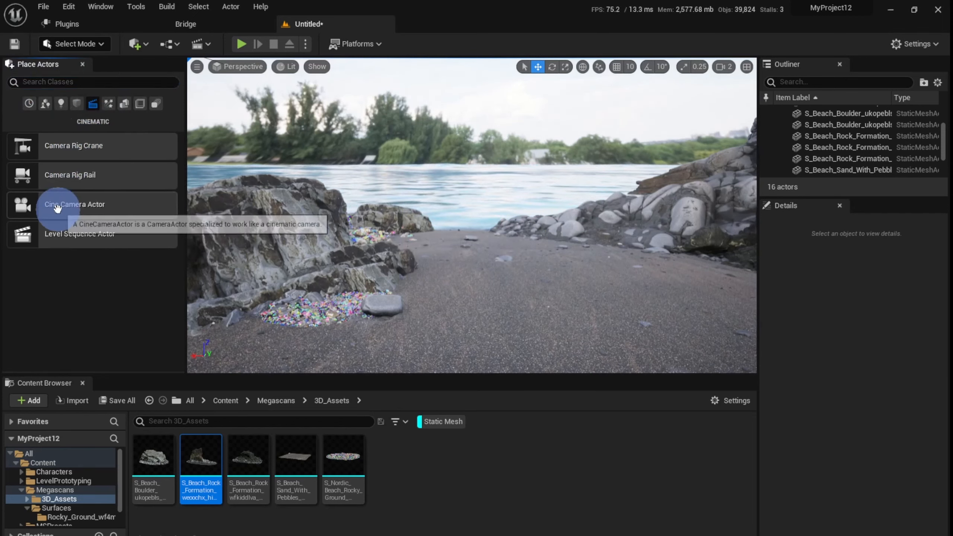
Add a Cine Camera Actor to the level and pilot it from the Perspective menu.
left_click(58, 206)
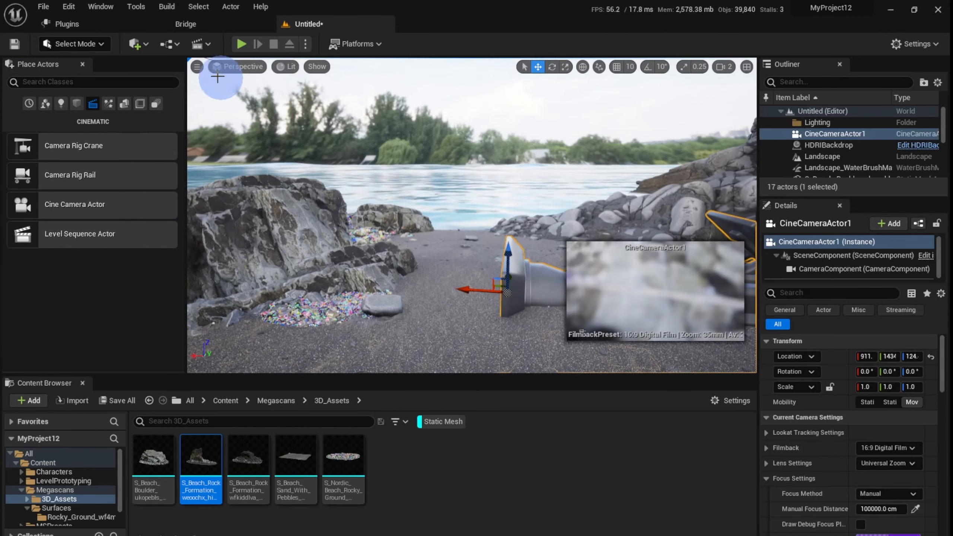
left_click(242, 67)
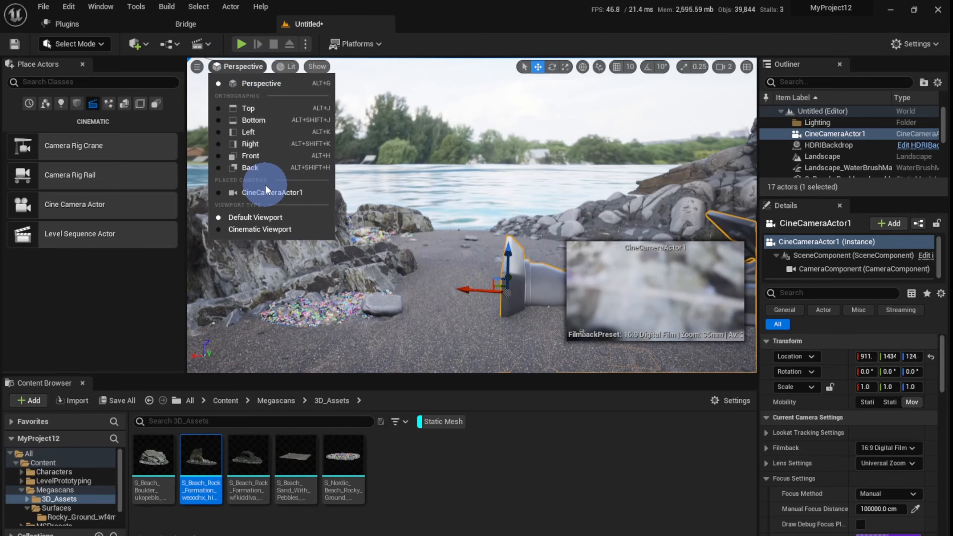
left_click(272, 192)
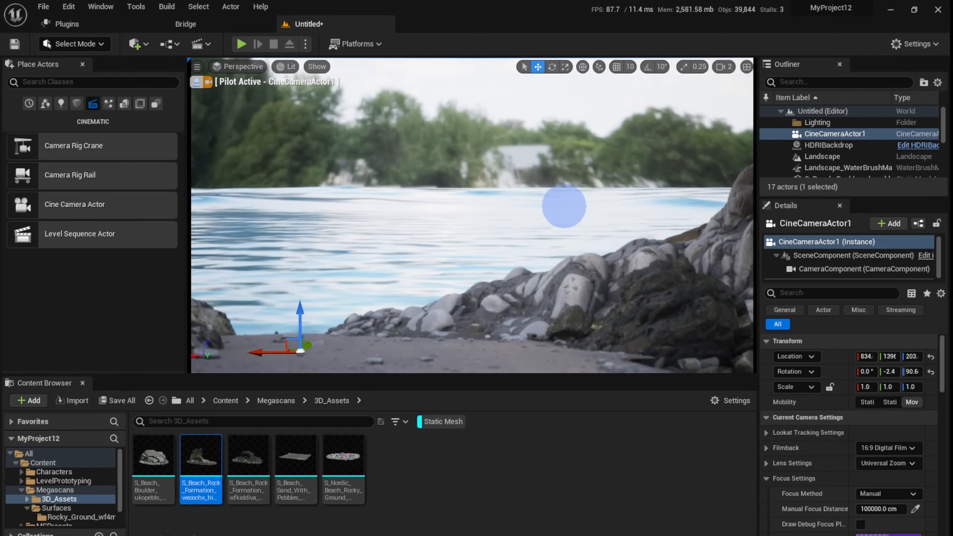
Frame the shoreline and set the camera's Current Focal Length to 20.0.
left_click_drag(565, 207, 574, 268)
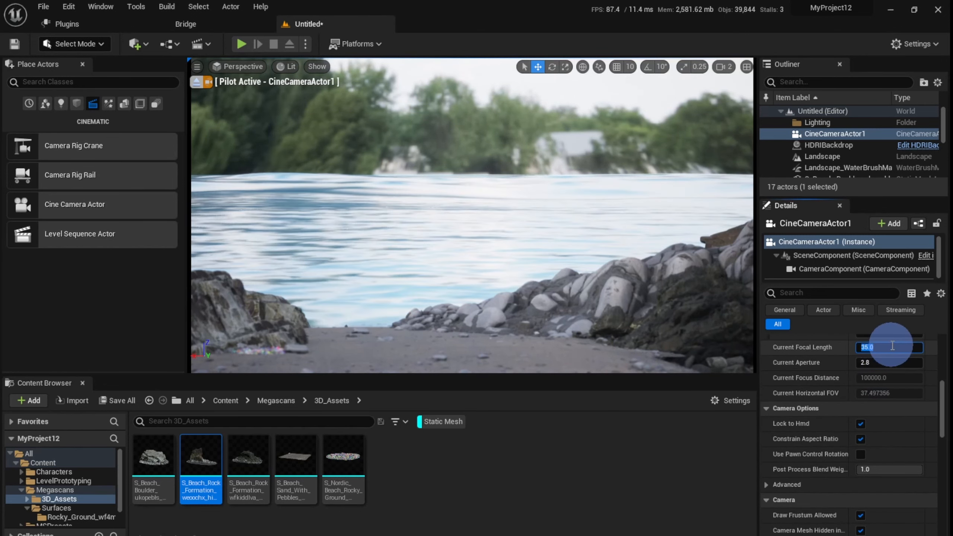
type("20.0")
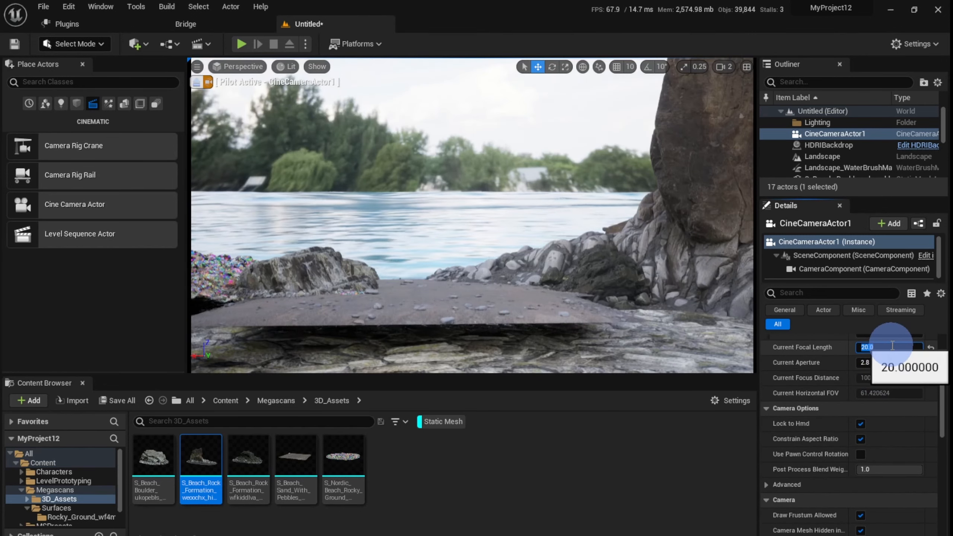
left_click_drag(888, 346, 898, 346)
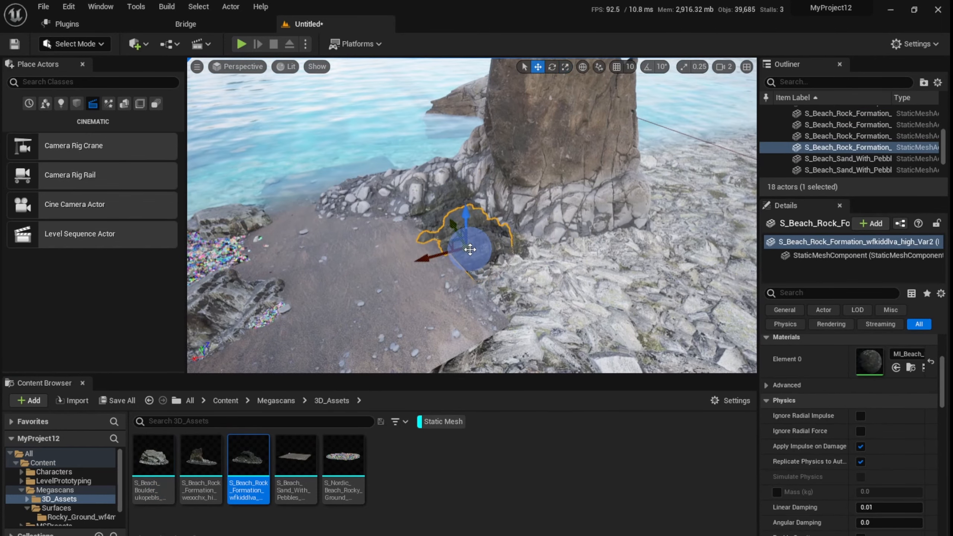
Reposition rock formations and an offshore boulder to fill CineCameraActor1's shot, reaching 22 actors.
left_click(554, 67)
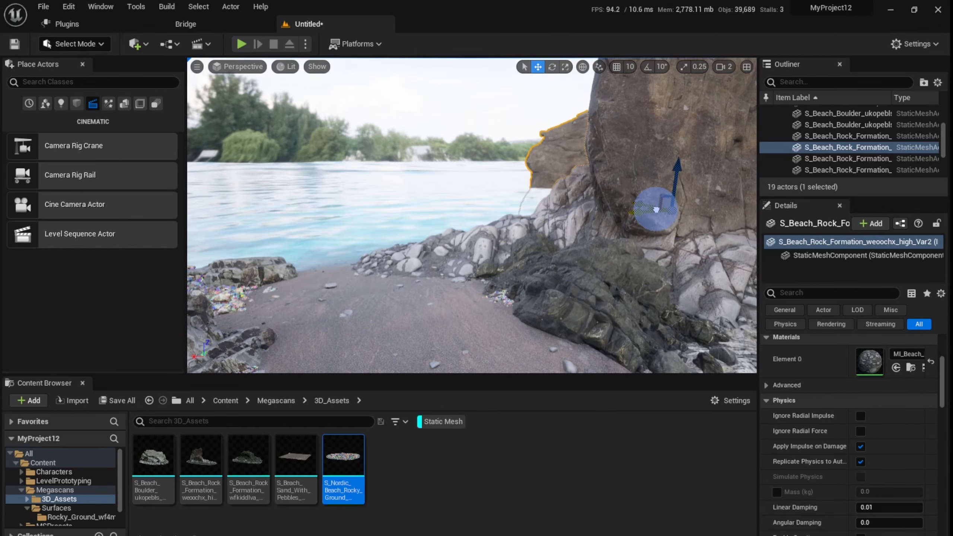
left_click(237, 67)
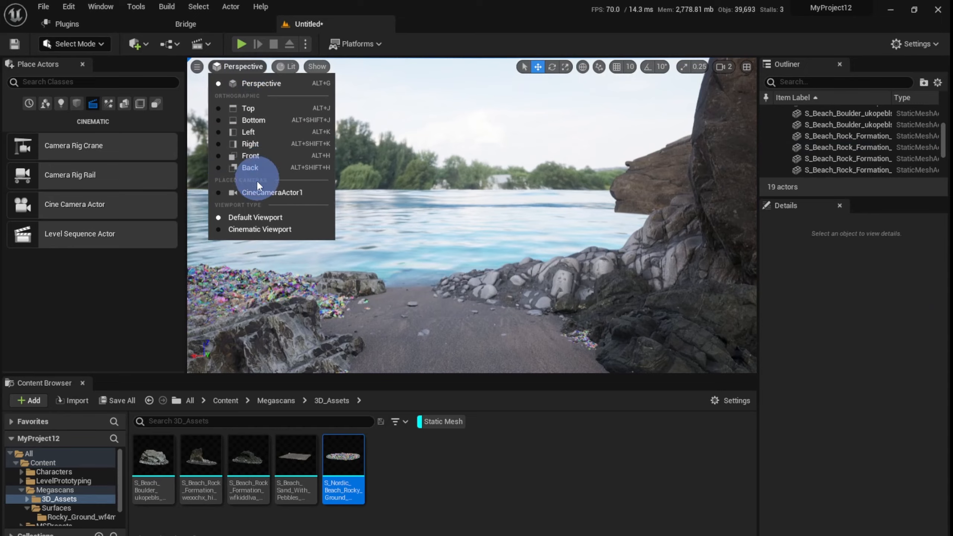
left_click(273, 192)
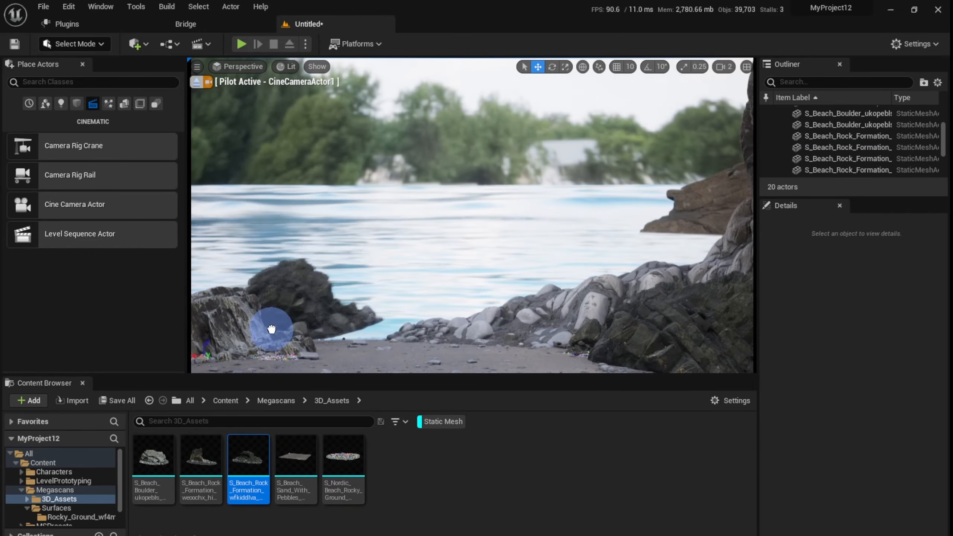
mouse_move(341, 465)
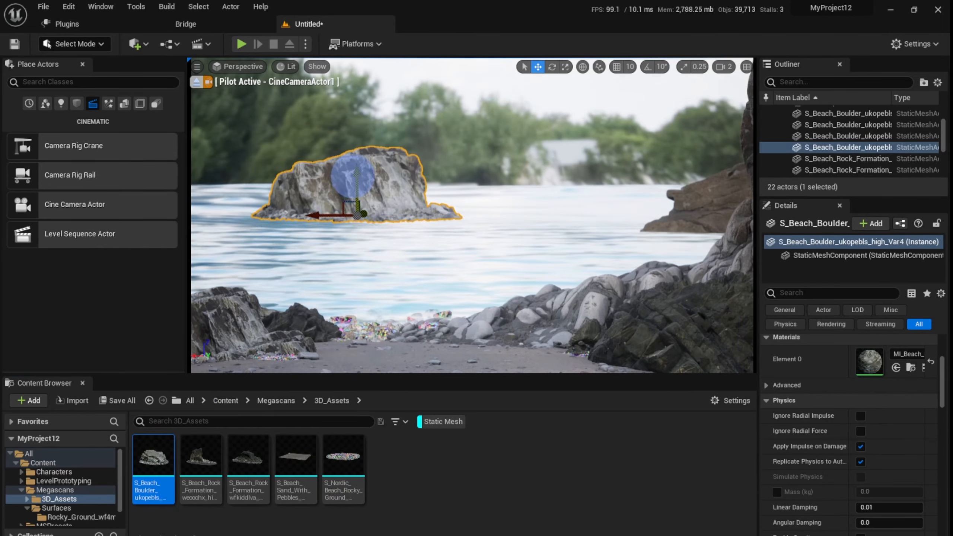
right_click(338, 317)
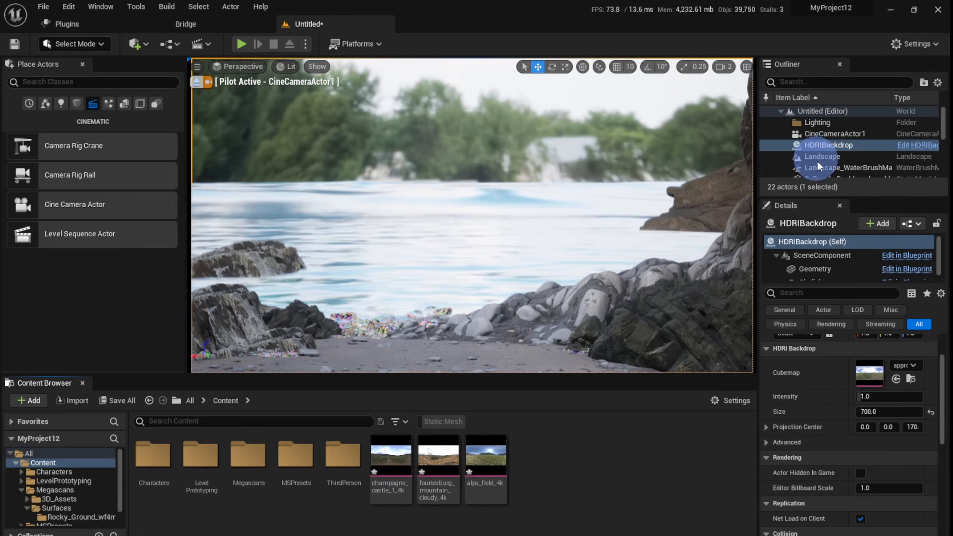
Assign the fouriesburg_mountain_cloudy_4k cubemap to HDRIBackdrop and rotate it to suit the camera shot.
left_click(390, 462)
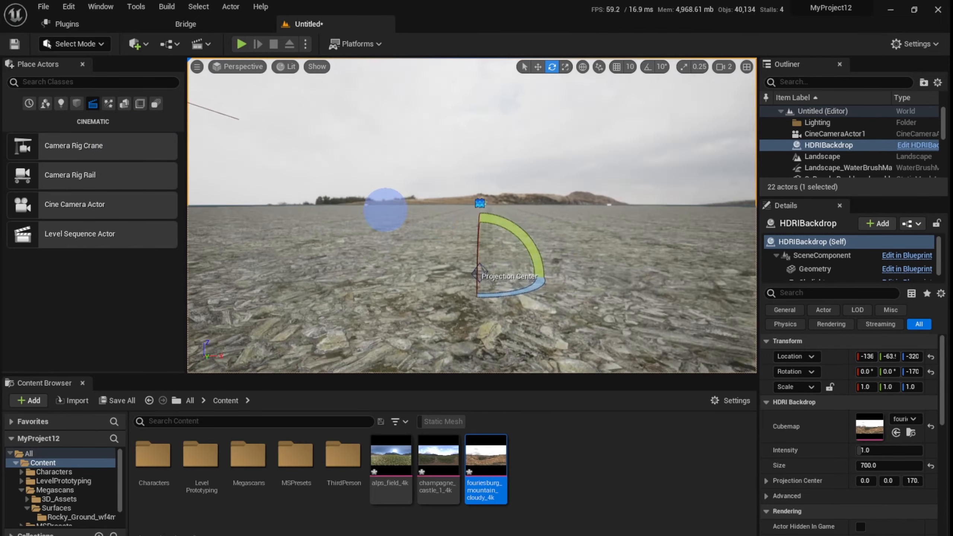
left_click(723, 67)
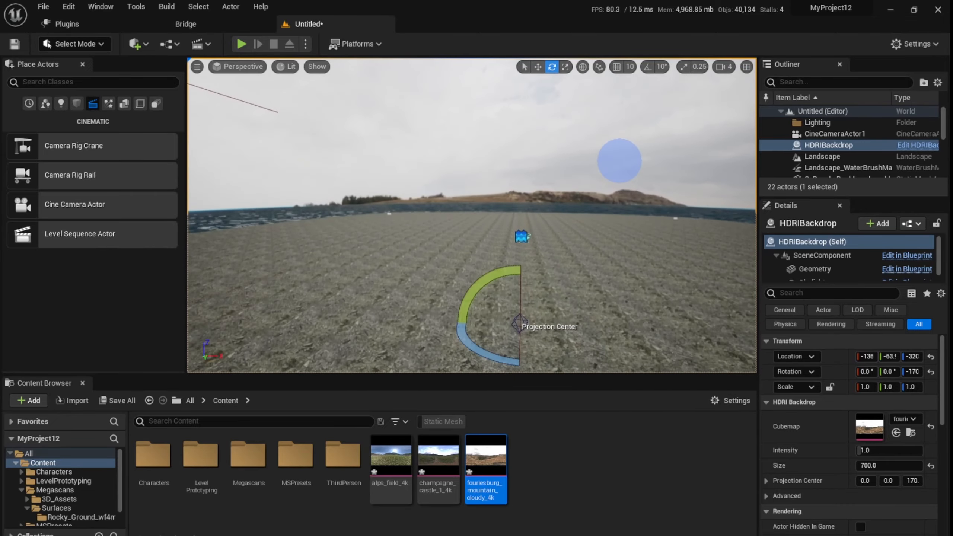
left_click(827, 133)
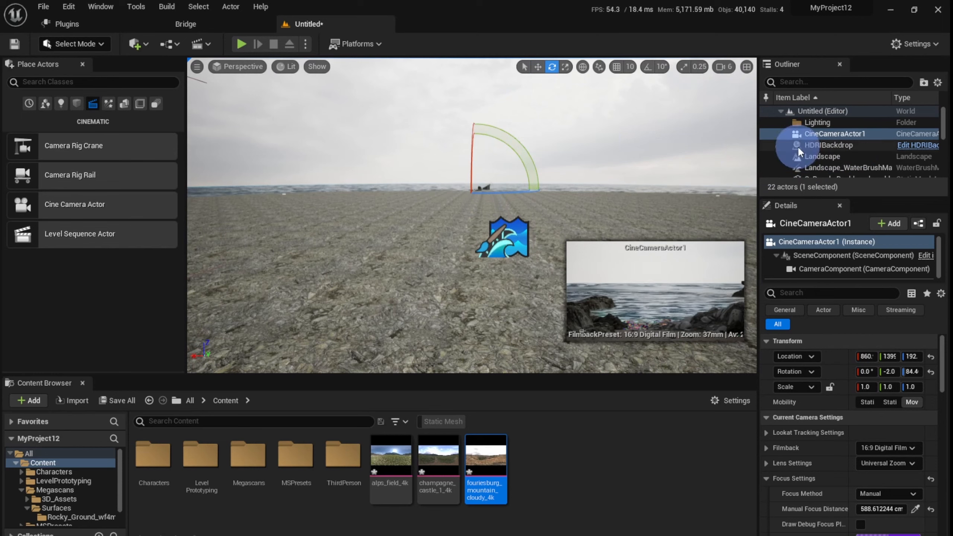
left_click(828, 144)
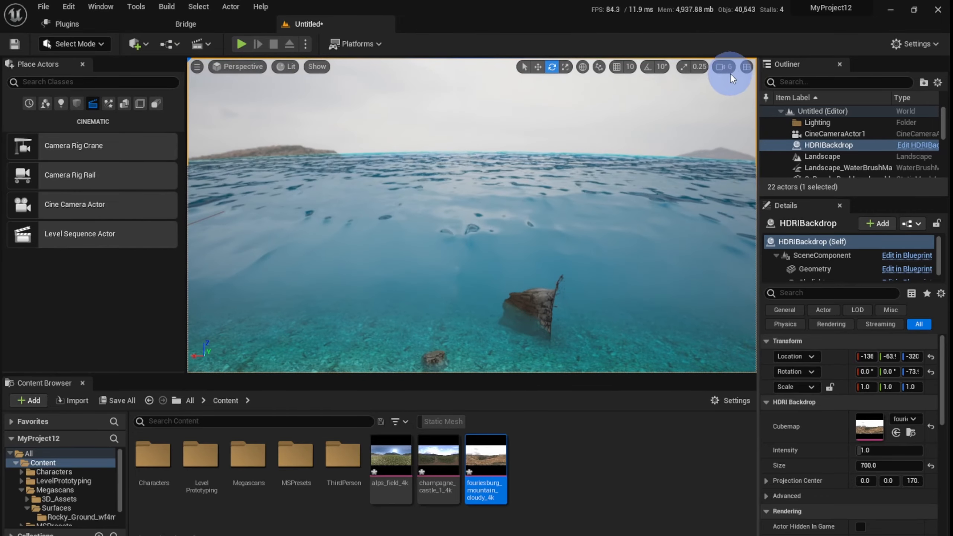
left_click(109, 104)
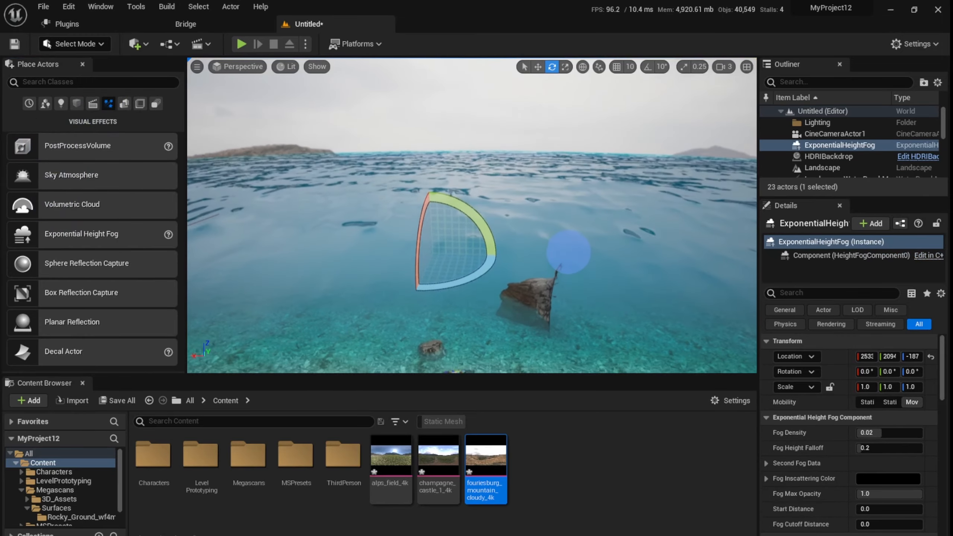
Pilot the cine camera and tune the volumetric fog's Extinction Scale and Scattering Distribution.
left_click(238, 67)
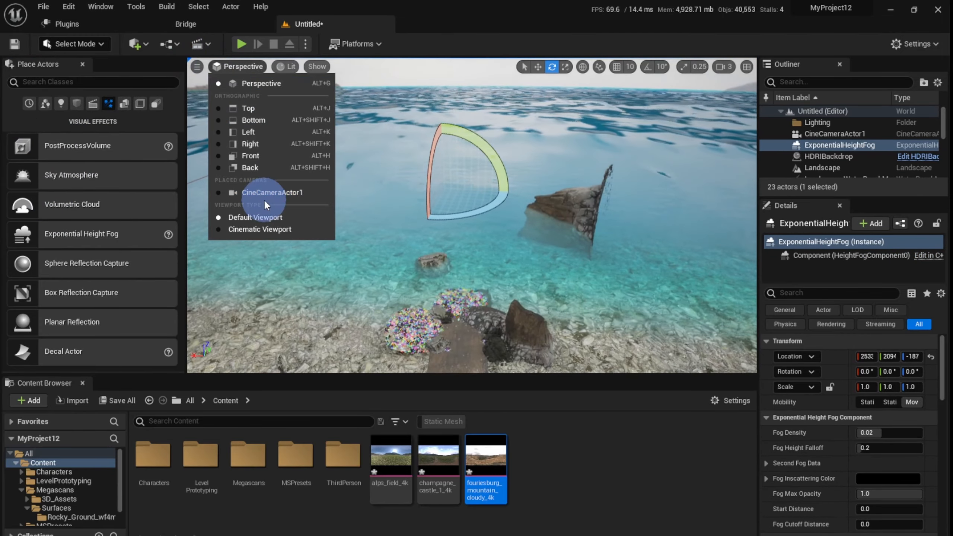
left_click(272, 192)
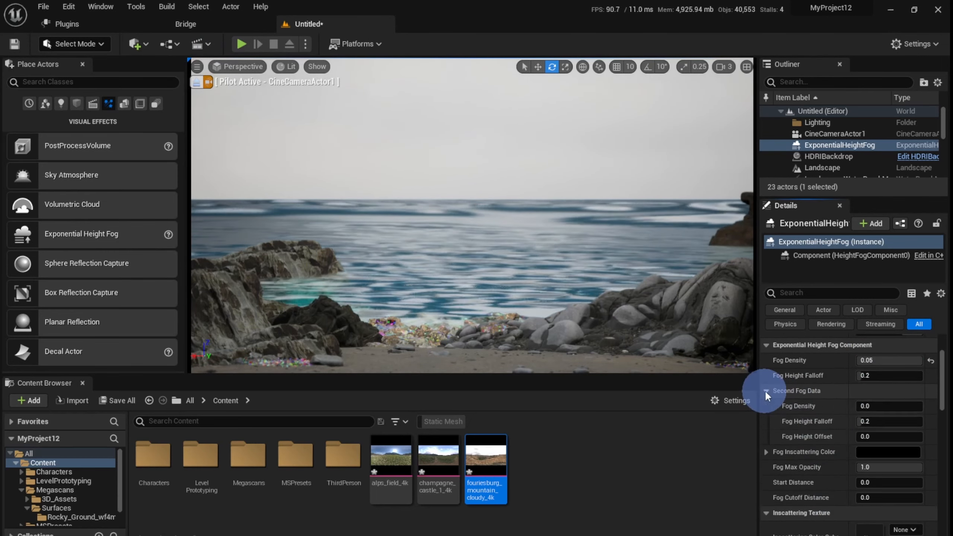
scroll("down", 3)
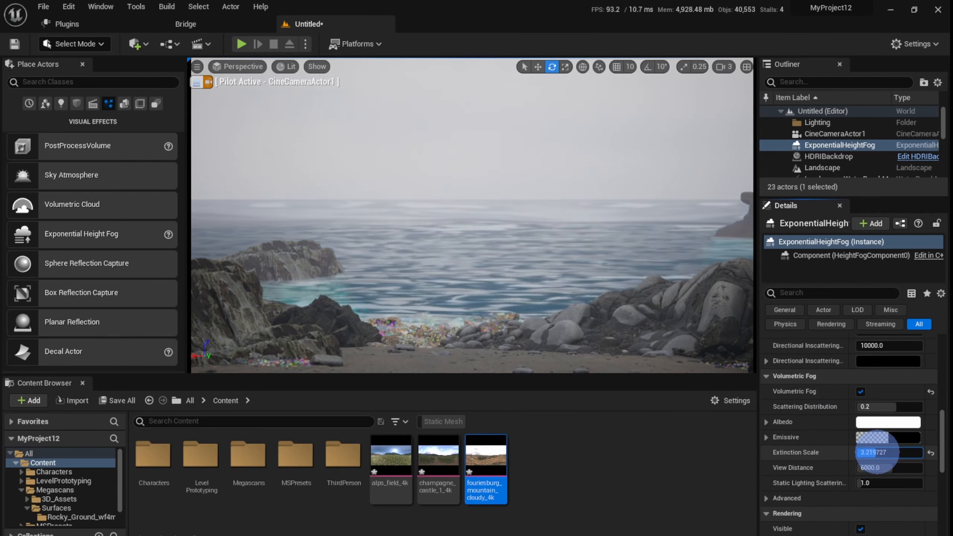
left_click_drag(889, 452, 889, 437)
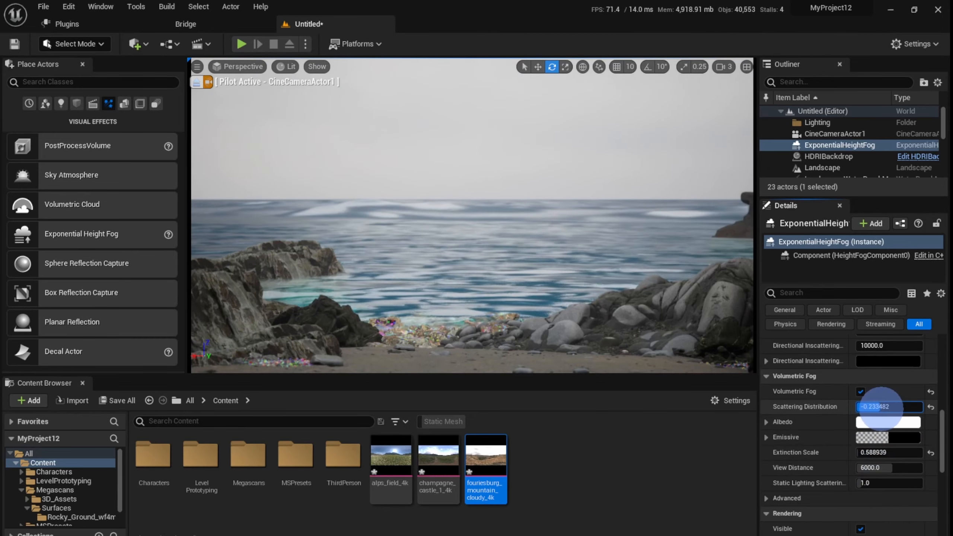
left_click_drag(888, 406, 857, 406)
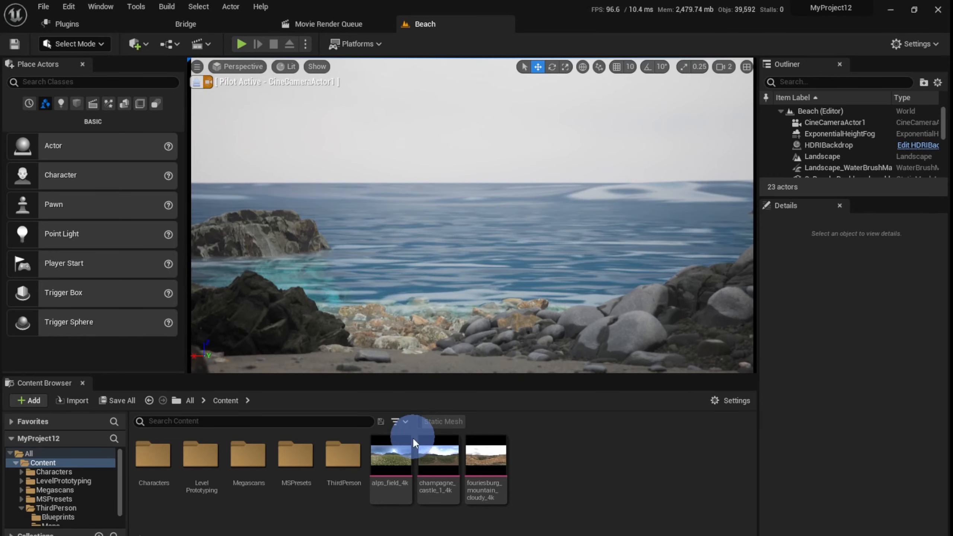
Capture a High Resolution Screenshot at Size Multiplier 2 and reveal its saved location.
left_click(196, 66)
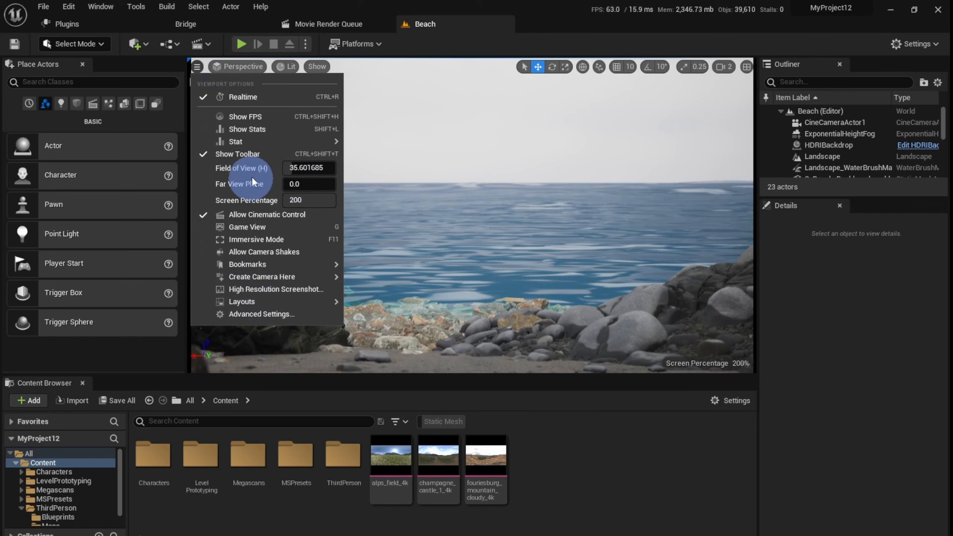
left_click(276, 289)
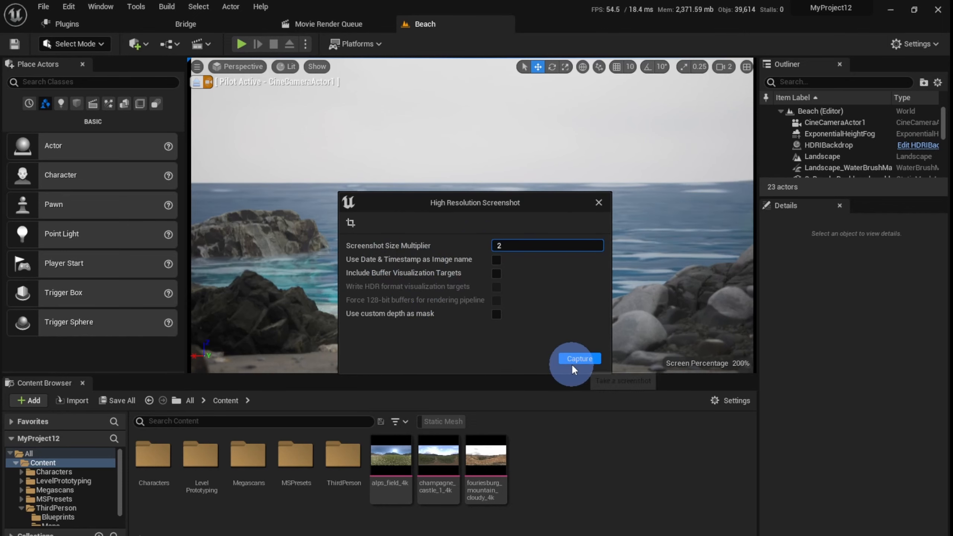
left_click(580, 358)
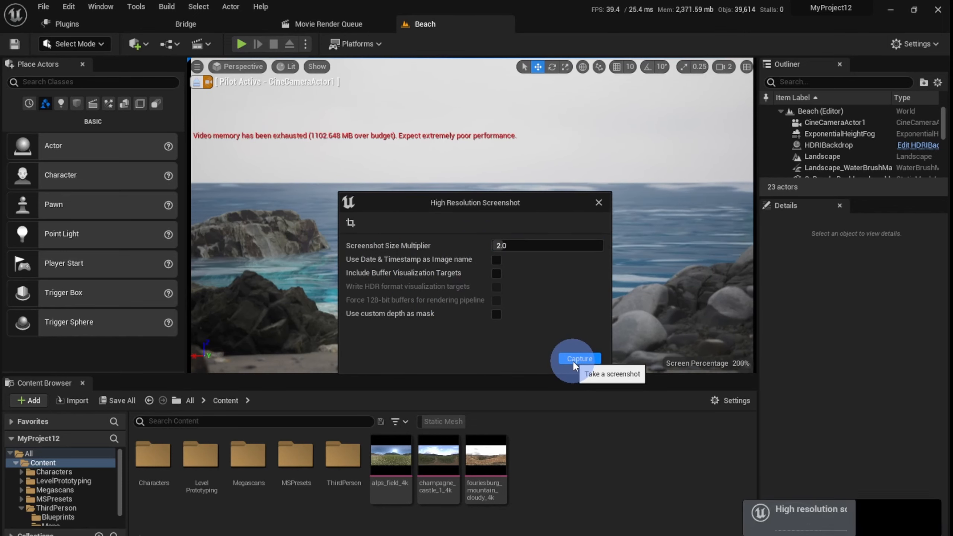
left_click(579, 358)
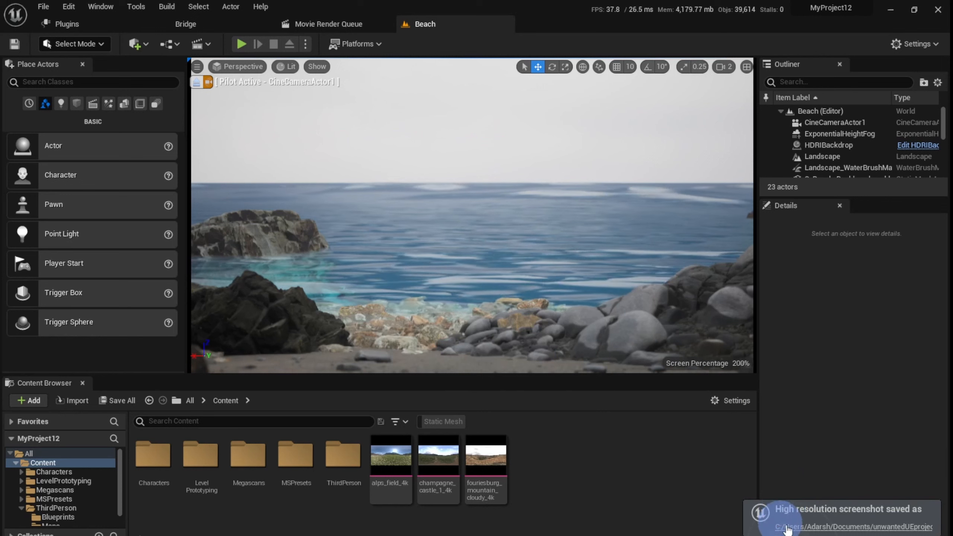
left_click(196, 67)
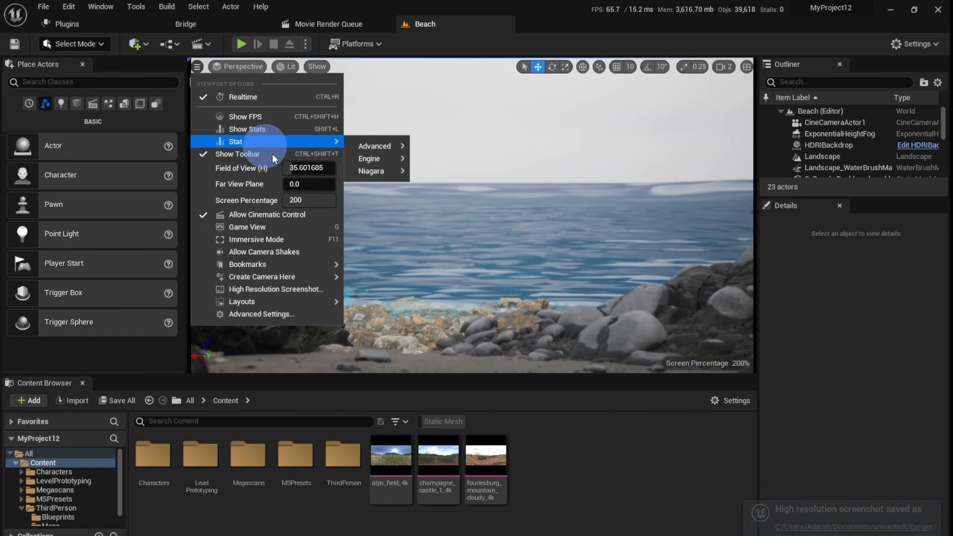